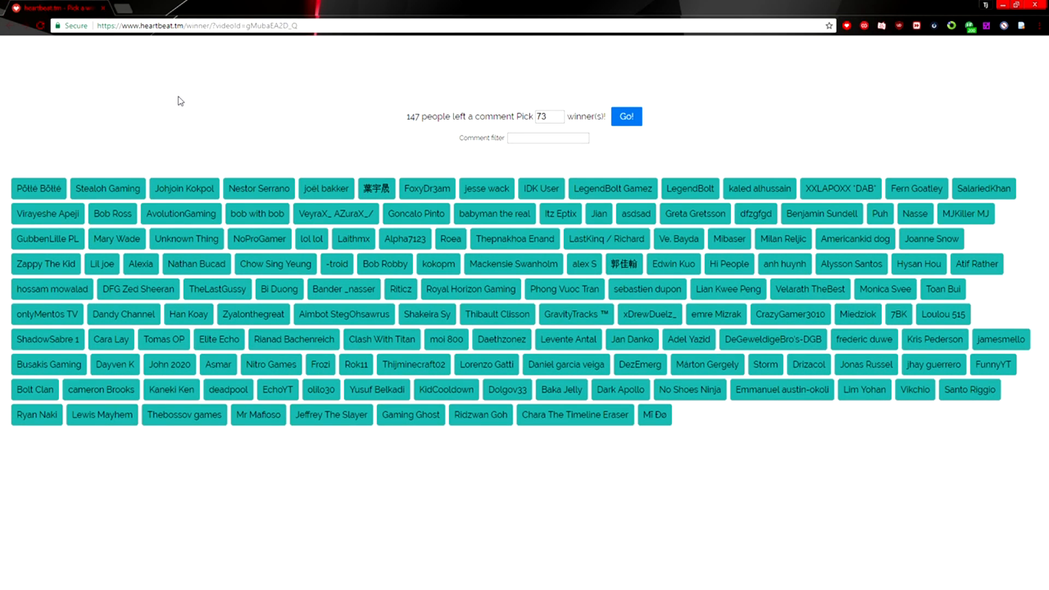
pyautogui.moveTo(255, 104)
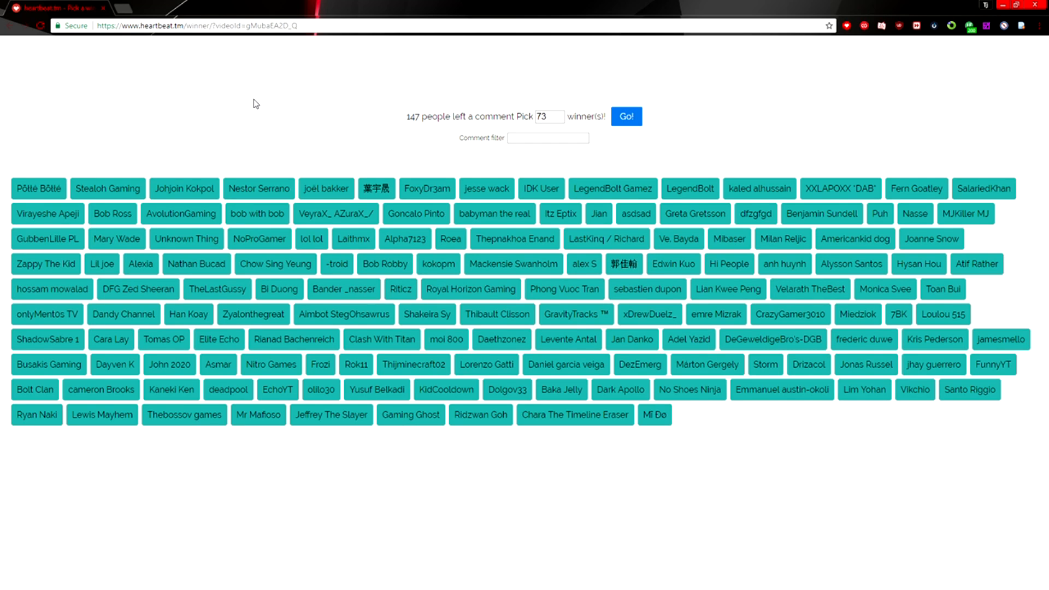
pyautogui.moveTo(264, 110)
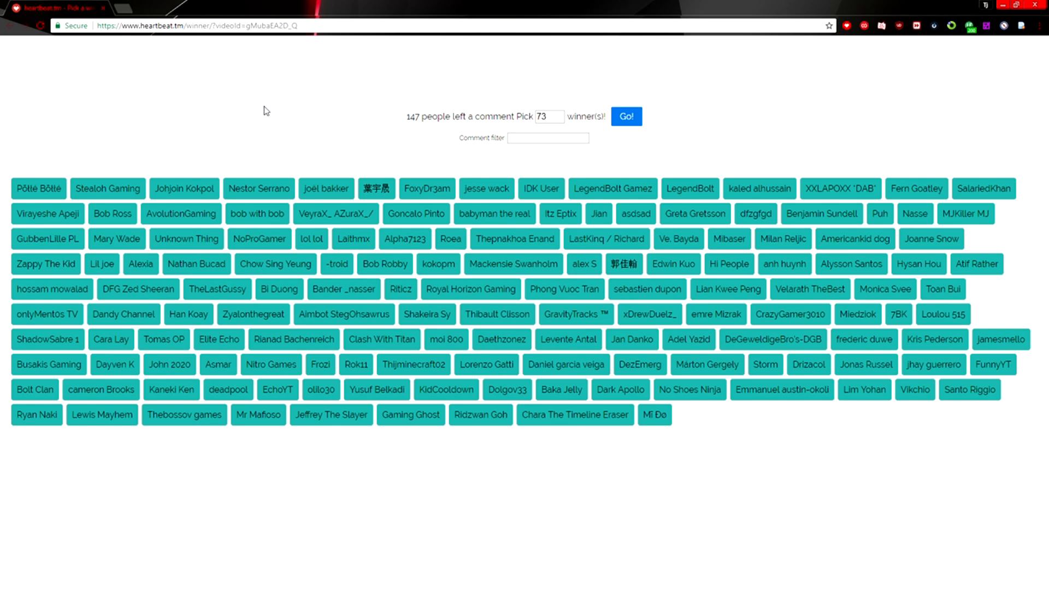
pyautogui.moveTo(276, 114)
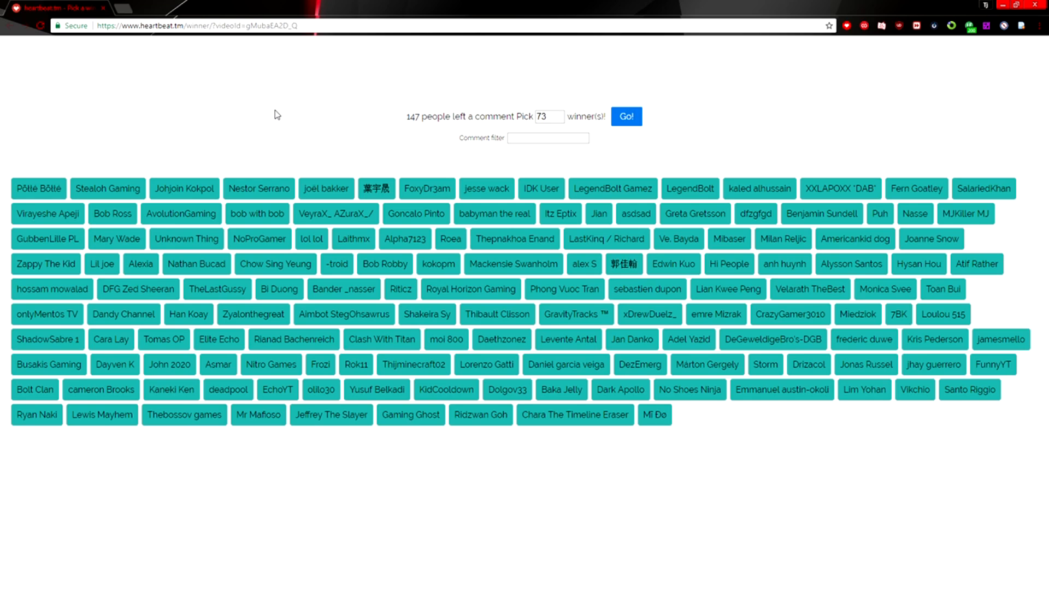
pyautogui.moveTo(616, 91)
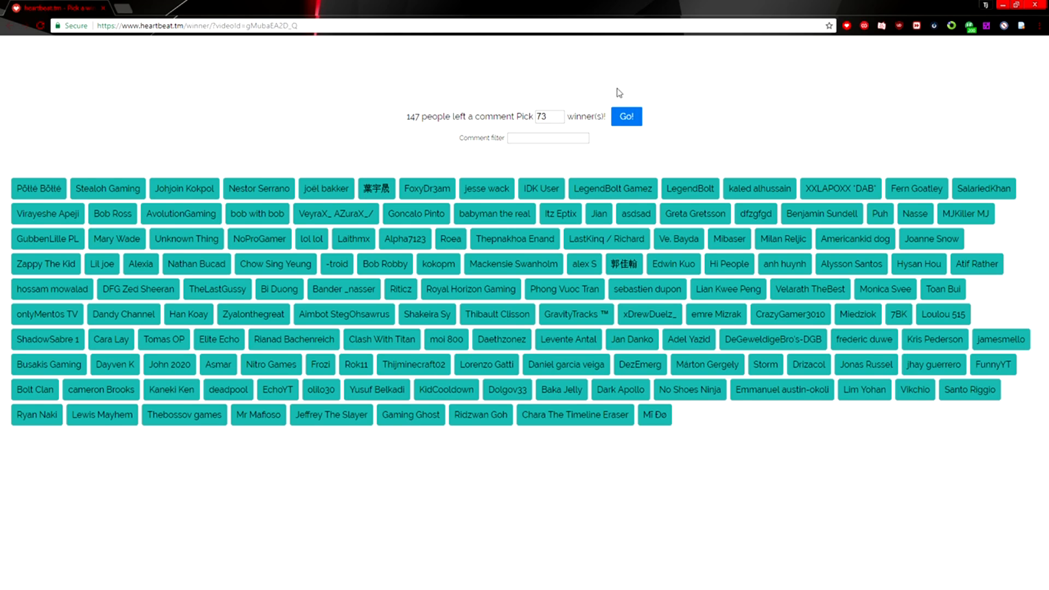
pyautogui.click(625, 116)
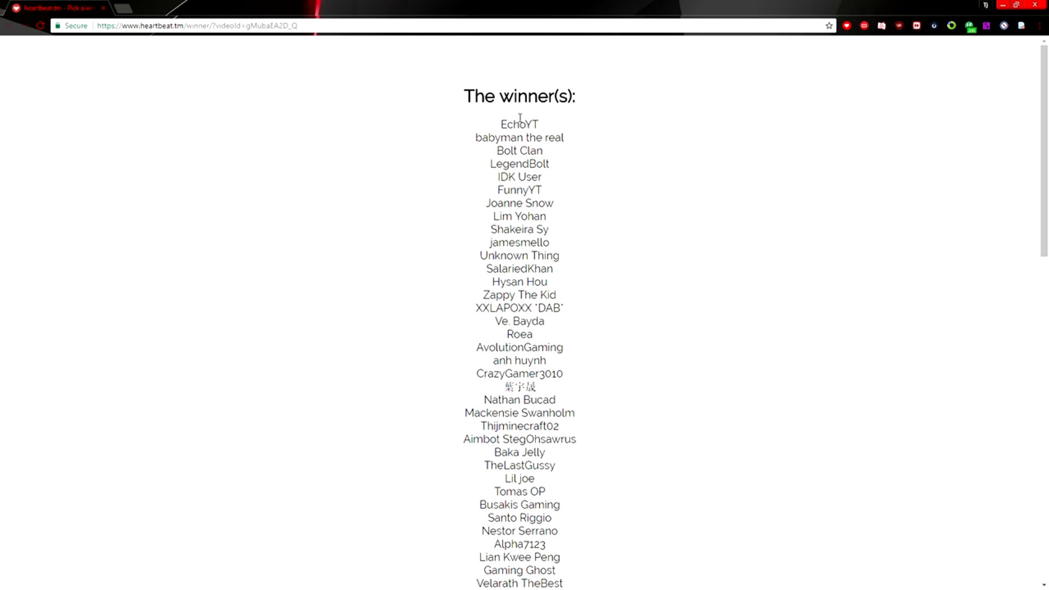
pyautogui.doubleClick(514, 123)
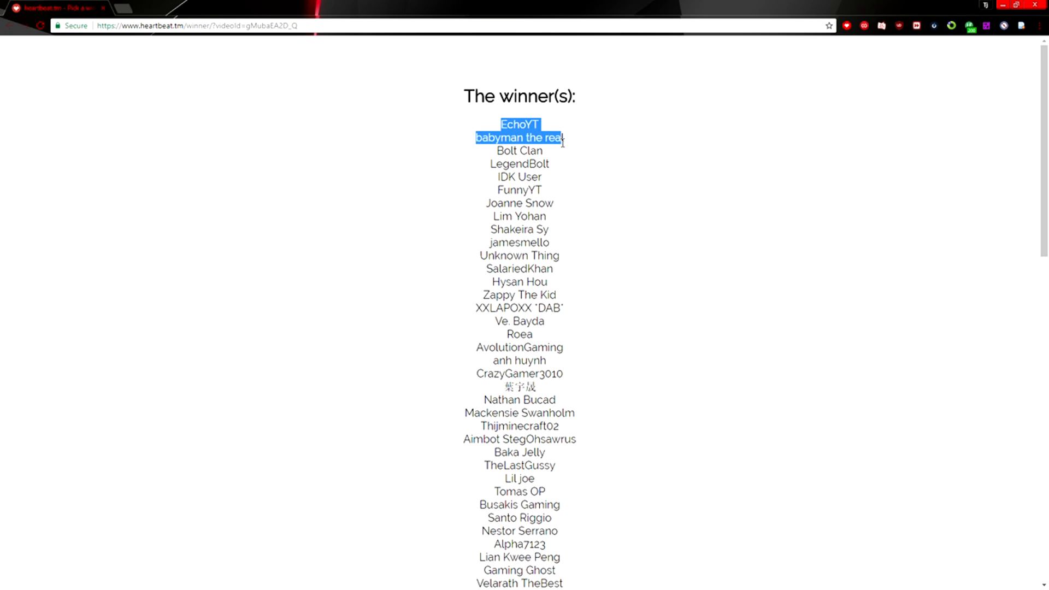
pyautogui.moveTo(564, 139); pyautogui.dragTo(561, 153)
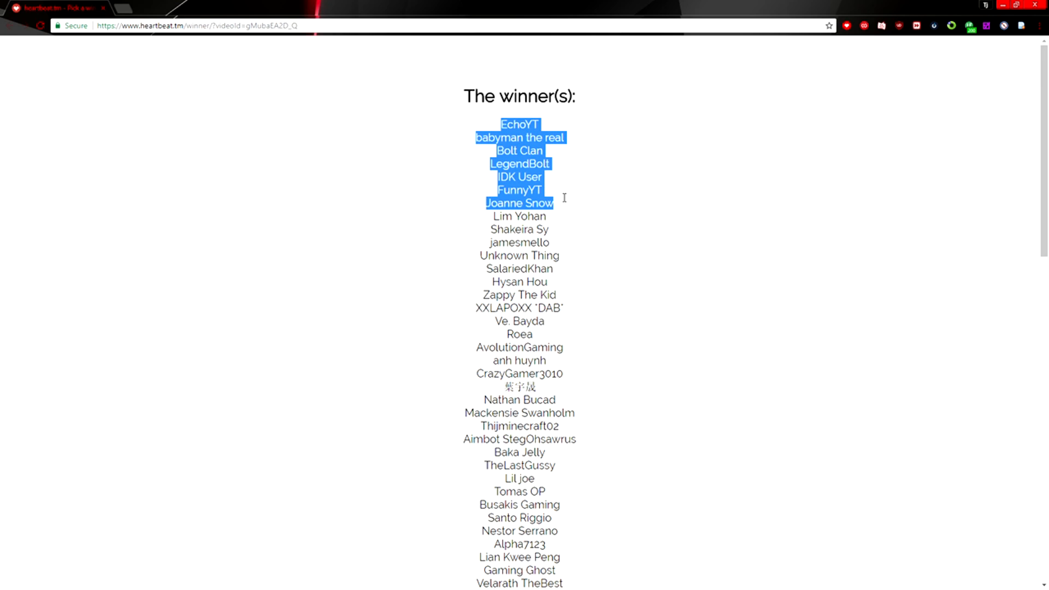
pyautogui.moveTo(564, 198); pyautogui.dragTo(570, 241)
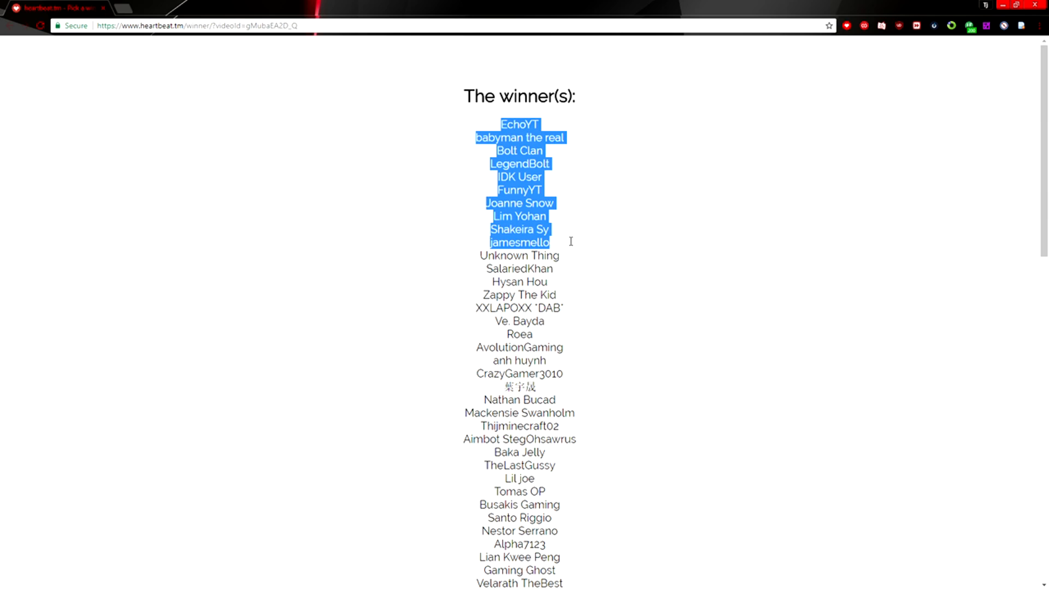
pyautogui.moveTo(526, 256)
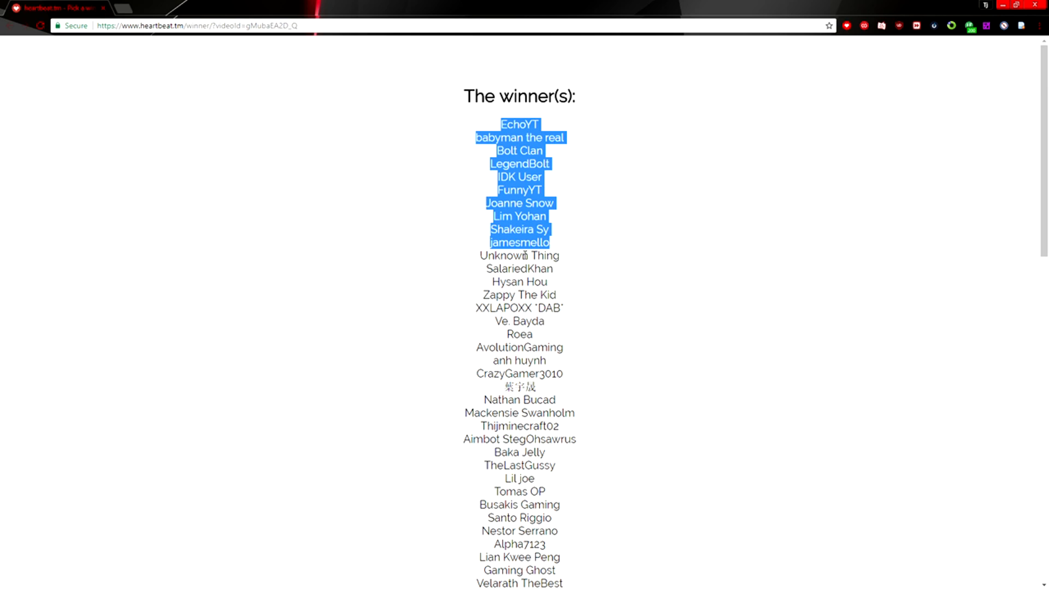
pyautogui.scroll(-3)
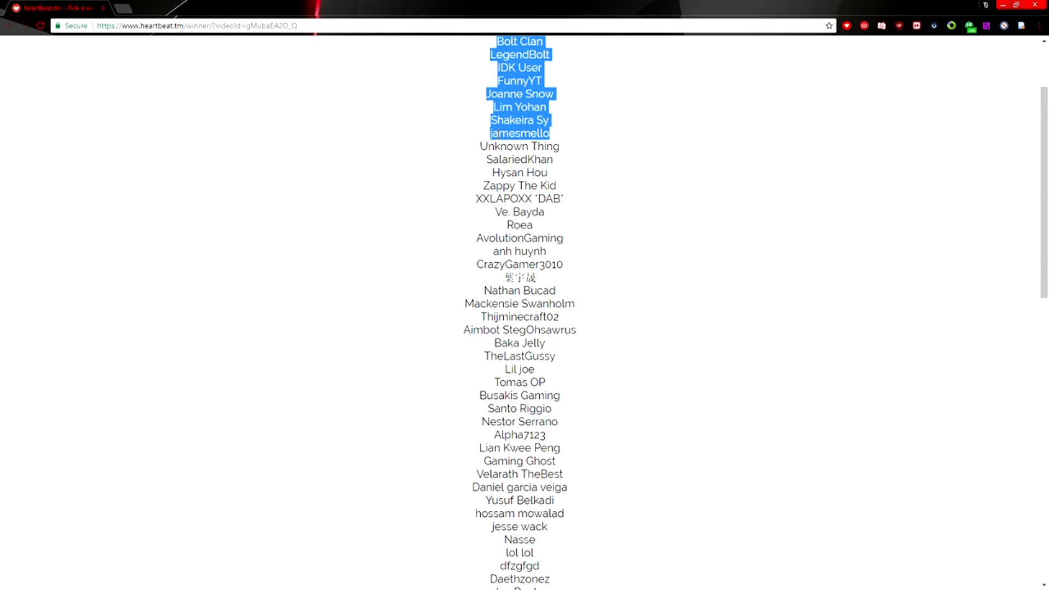
pyautogui.moveTo(478, 153)
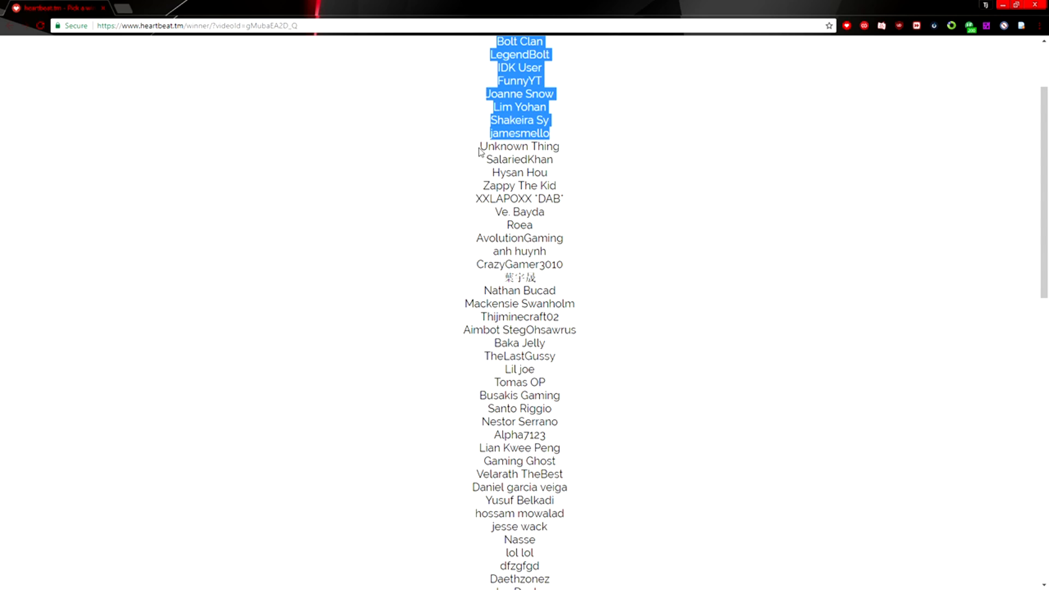
pyautogui.scroll(-3)
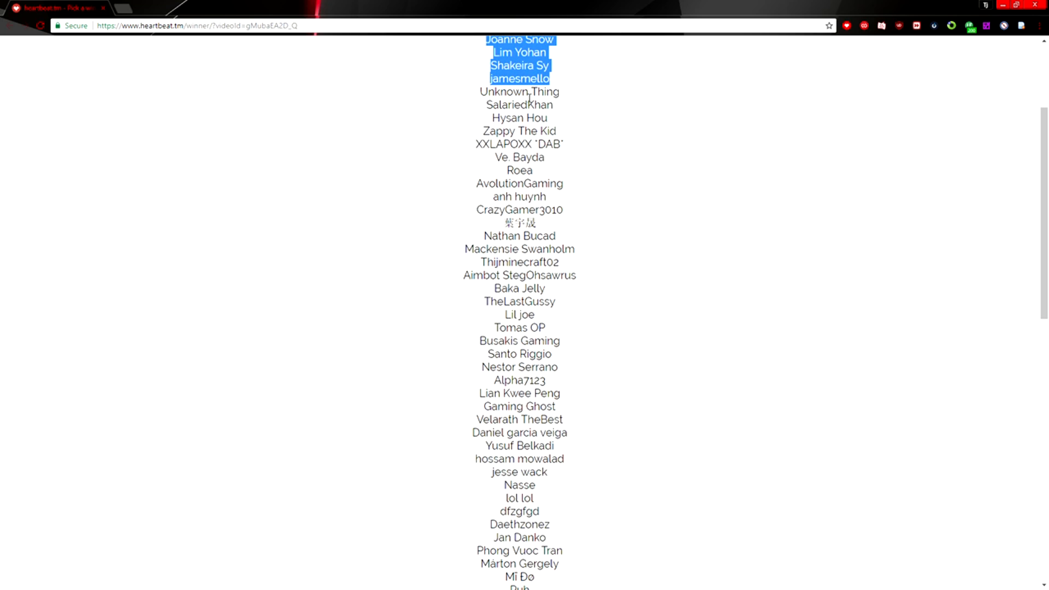
pyautogui.moveTo(460, 153)
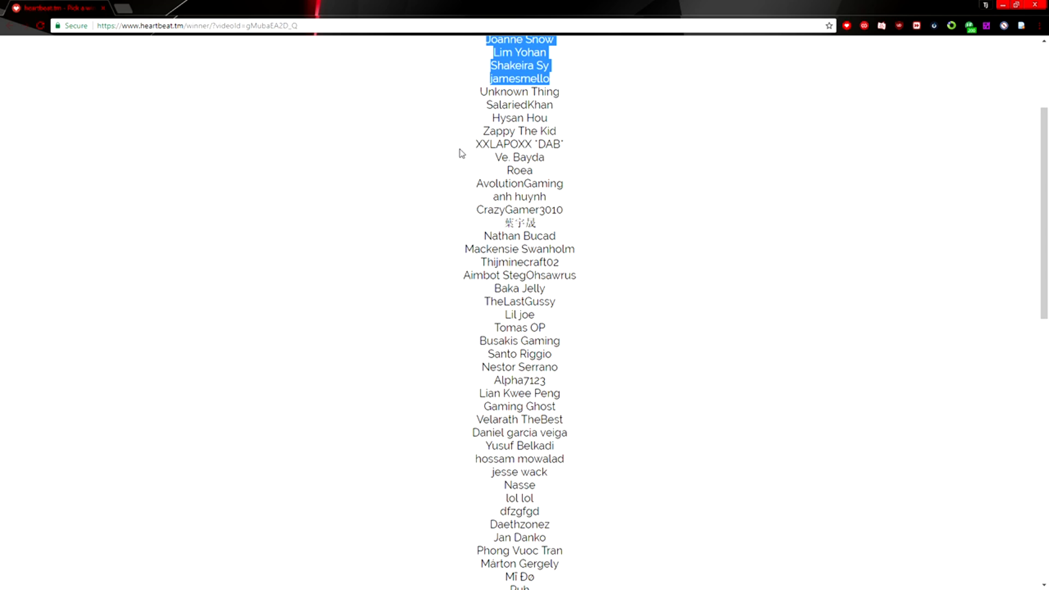
pyautogui.scroll(-3)
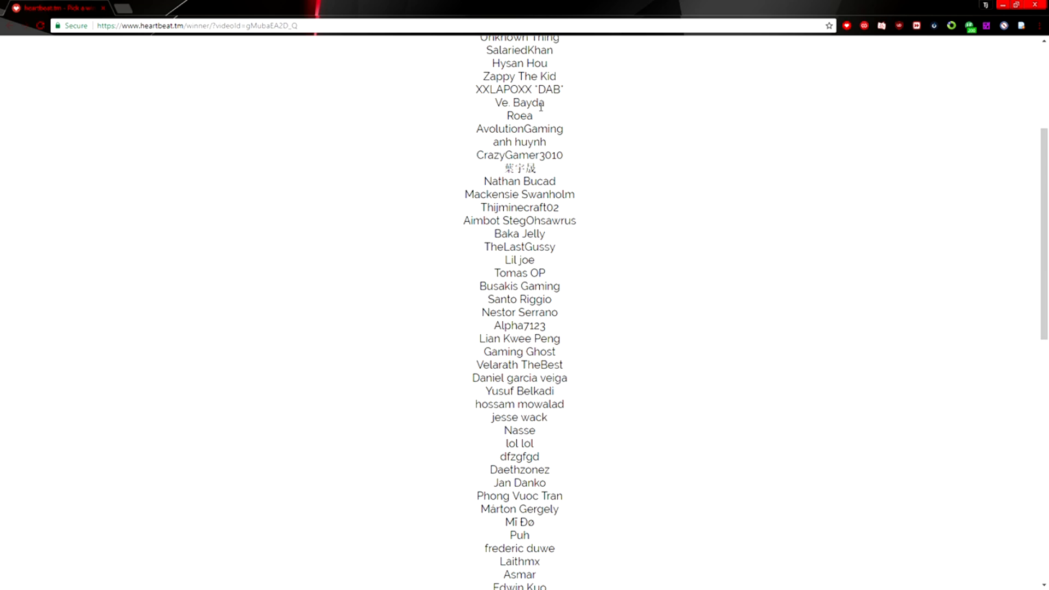
pyautogui.moveTo(470, 132)
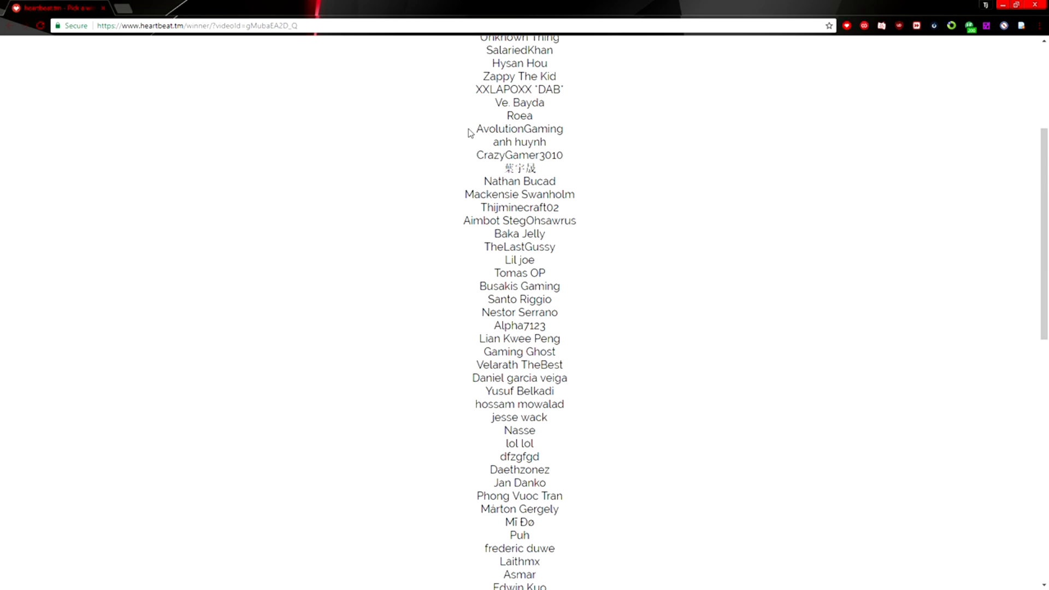
pyautogui.moveTo(547, 144)
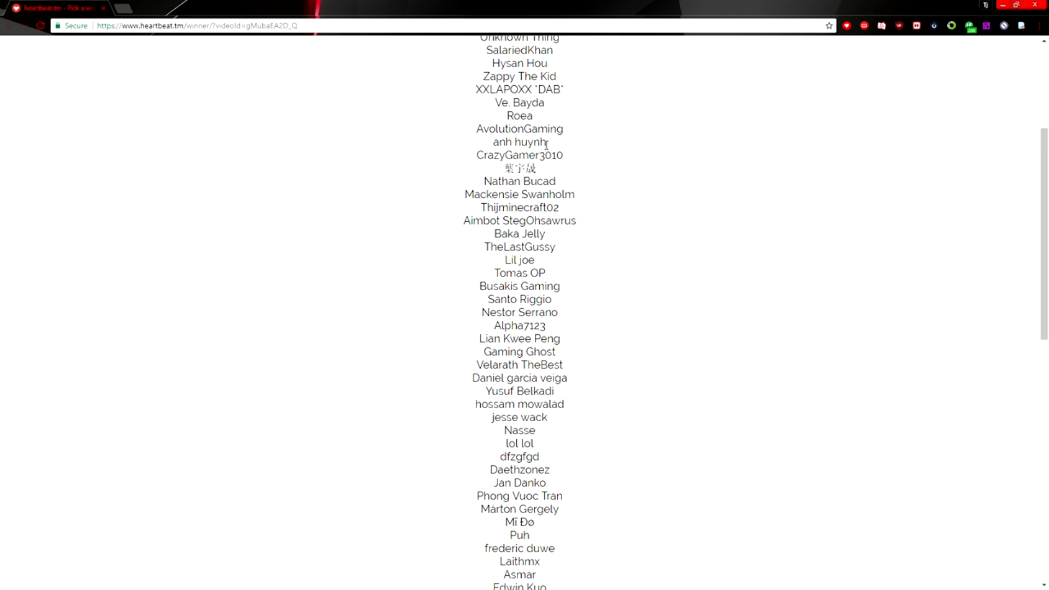
pyautogui.moveTo(568, 163)
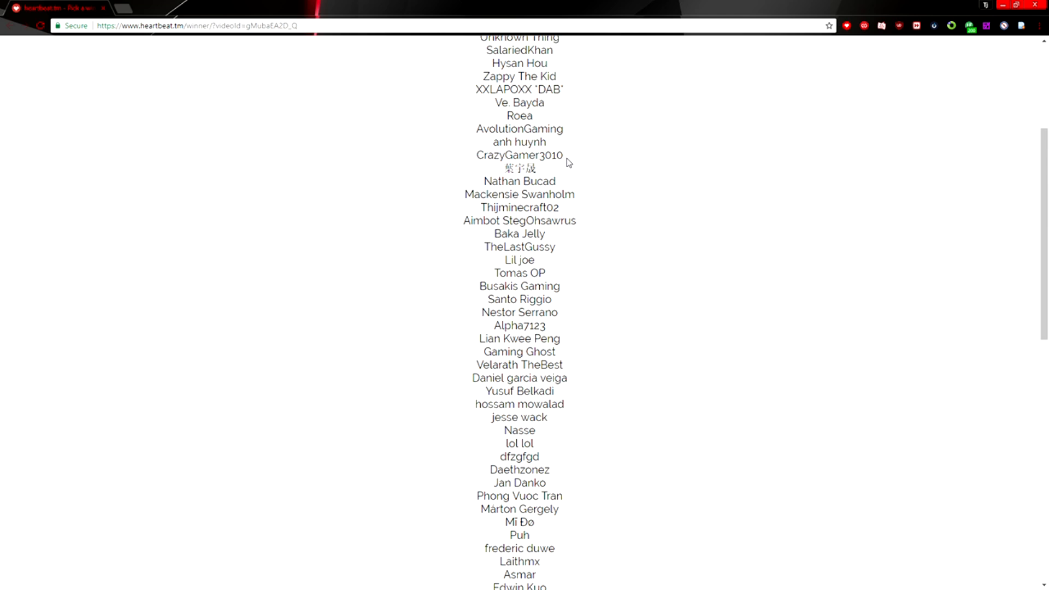
pyautogui.moveTo(496, 168)
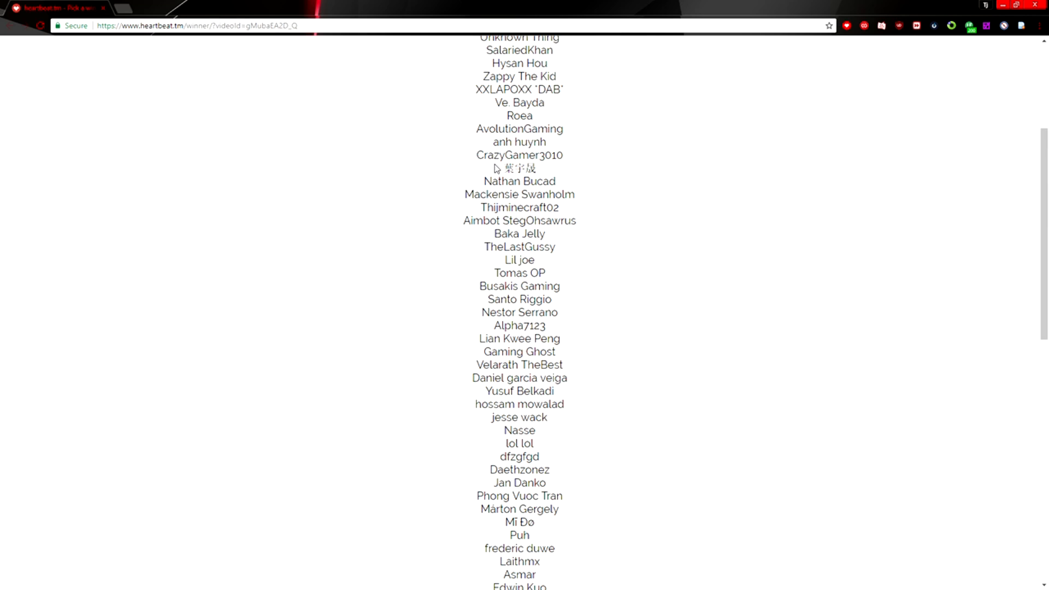
pyautogui.scroll(-3)
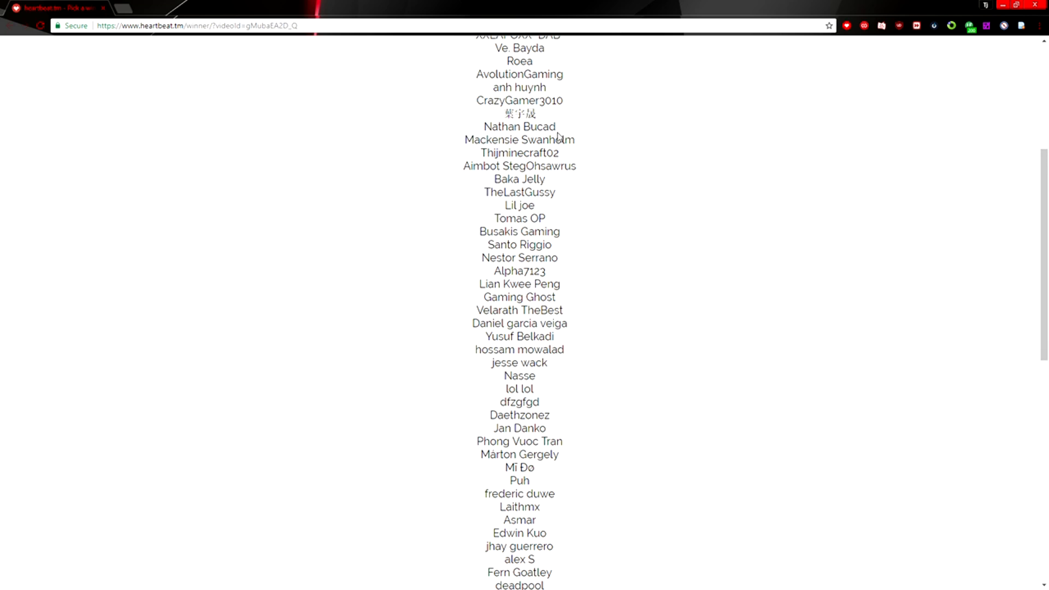
pyautogui.moveTo(479, 157)
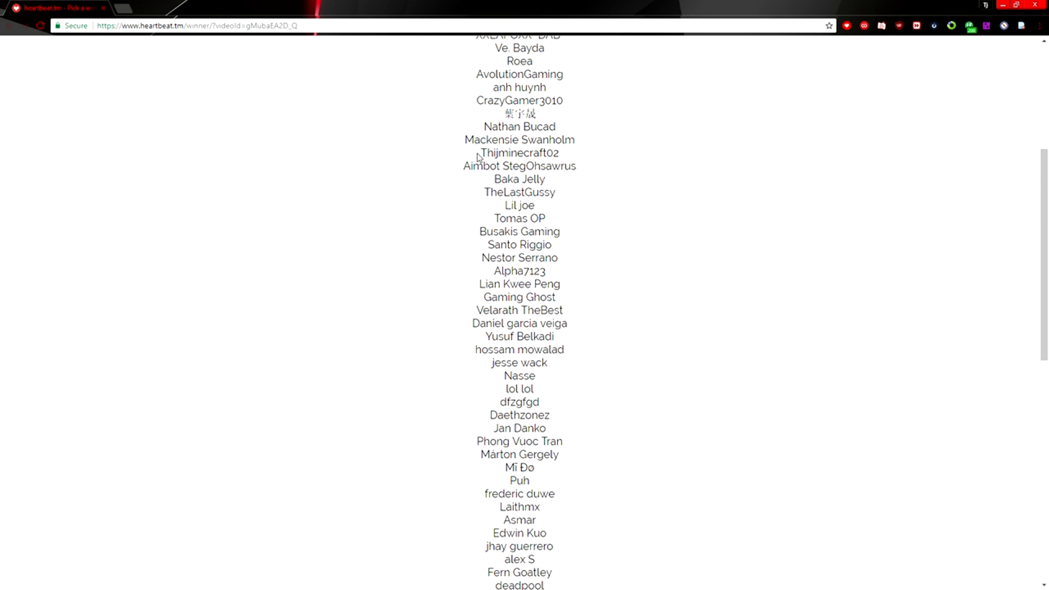
pyautogui.moveTo(455, 173)
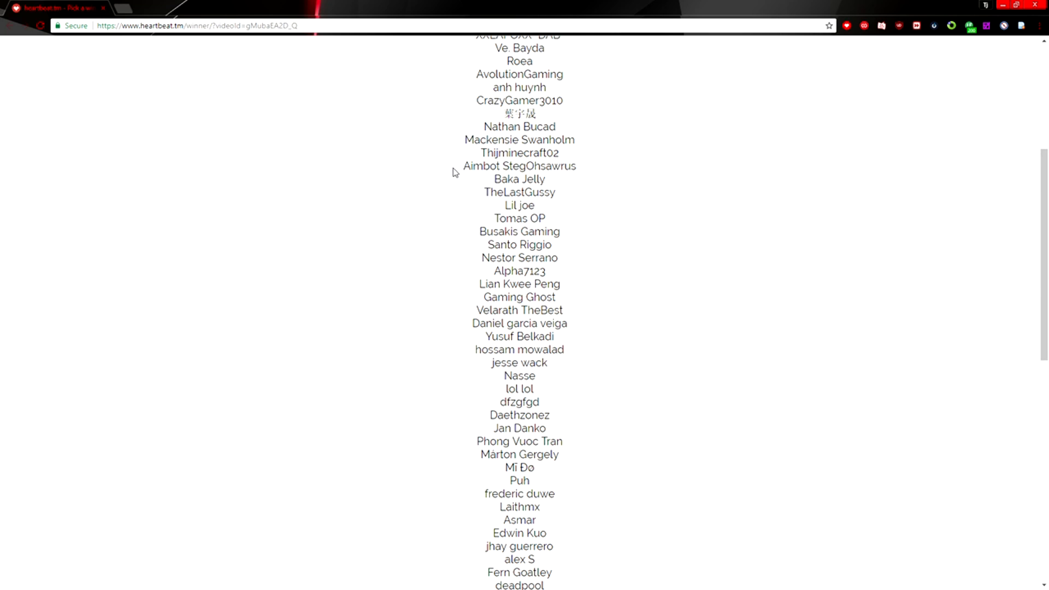
pyautogui.moveTo(553, 187)
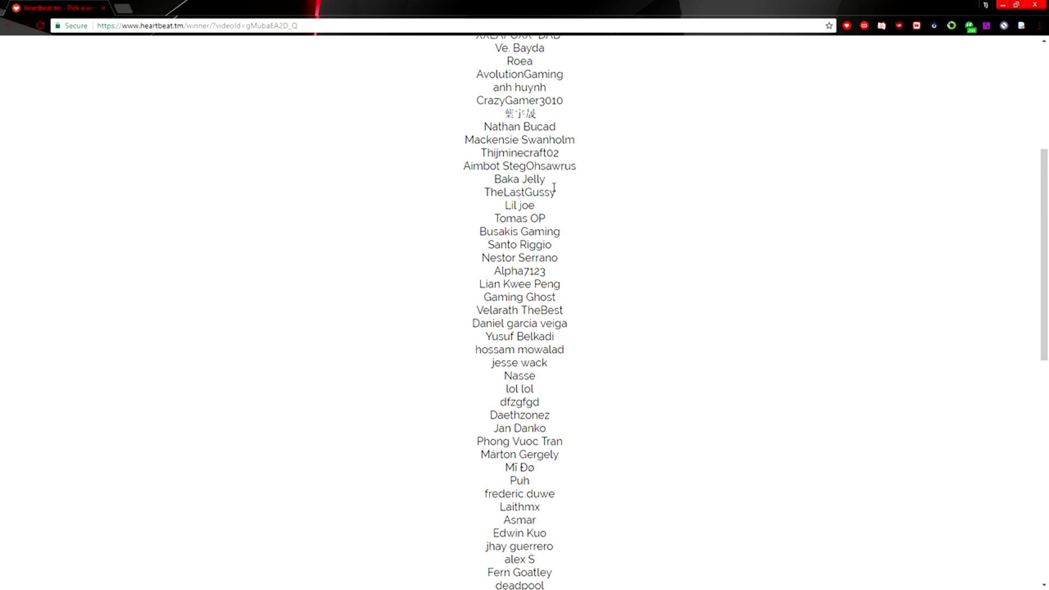
pyautogui.scroll(-3)
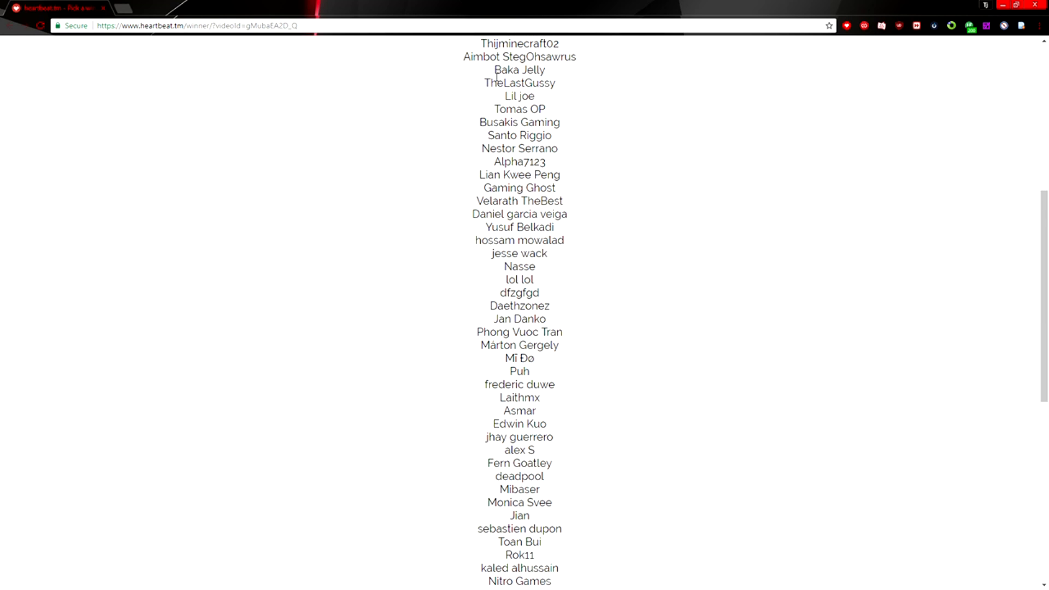
pyautogui.moveTo(577, 96)
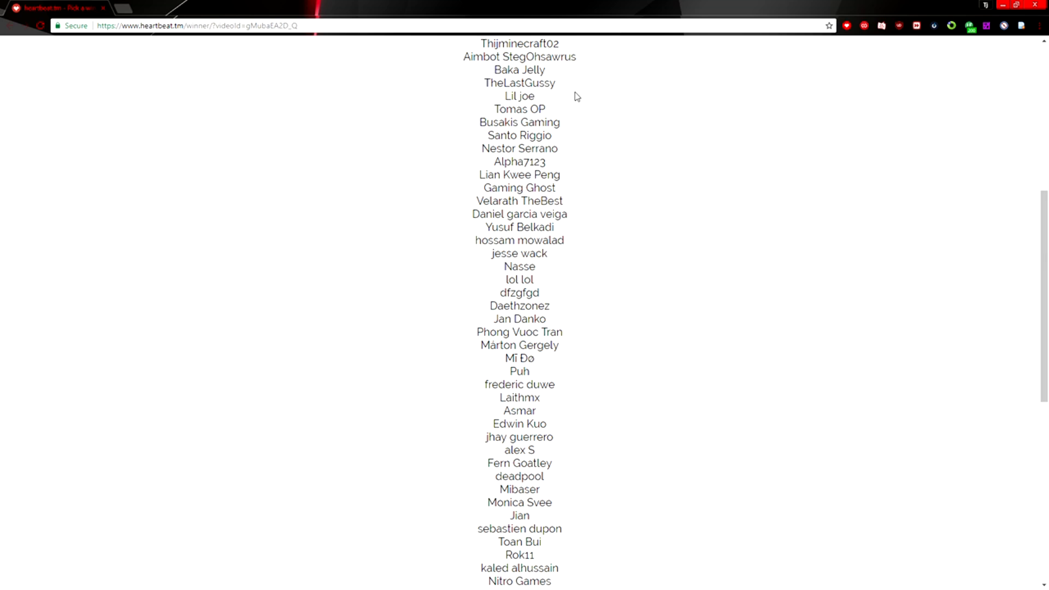
pyautogui.moveTo(565, 112)
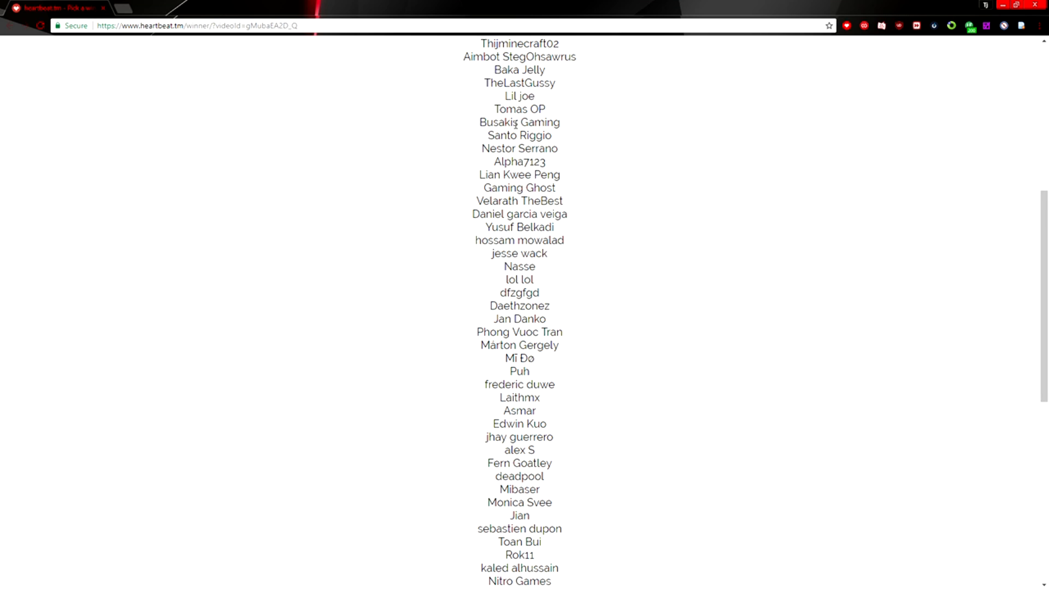
pyautogui.moveTo(489, 139)
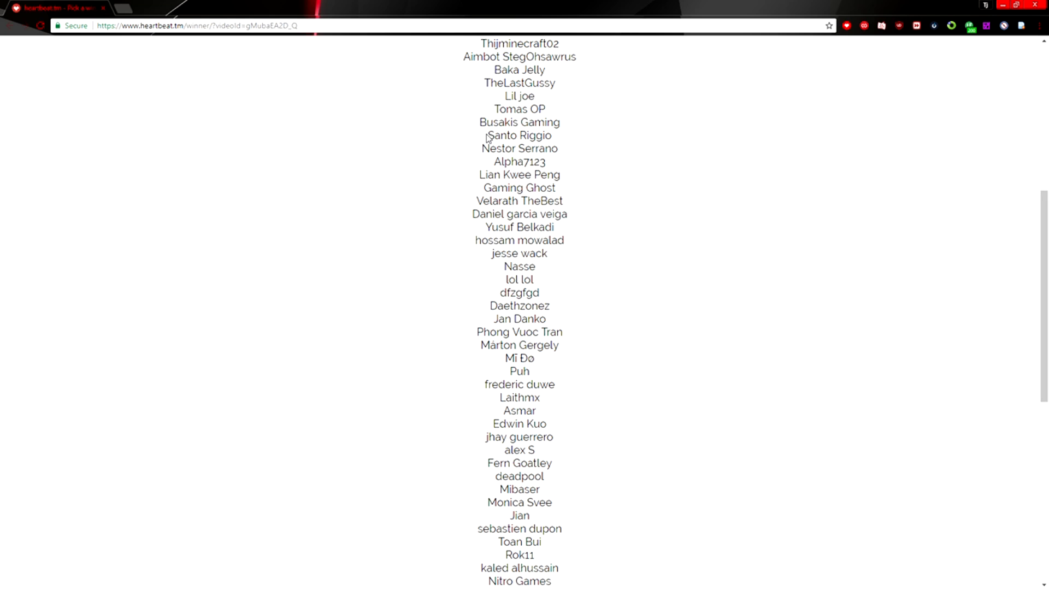
pyautogui.moveTo(484, 147)
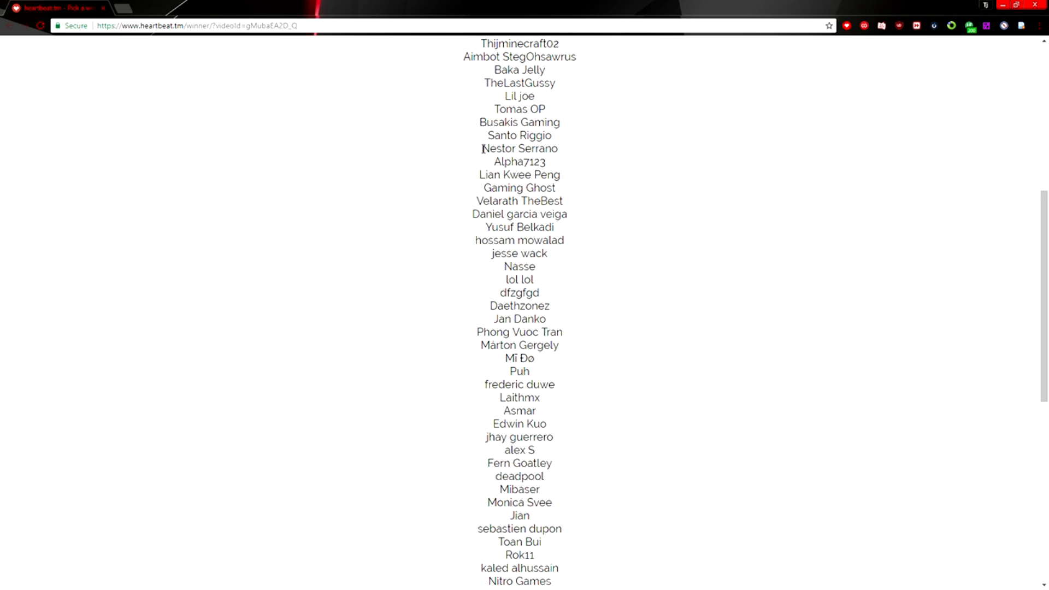
pyautogui.moveTo(551, 166)
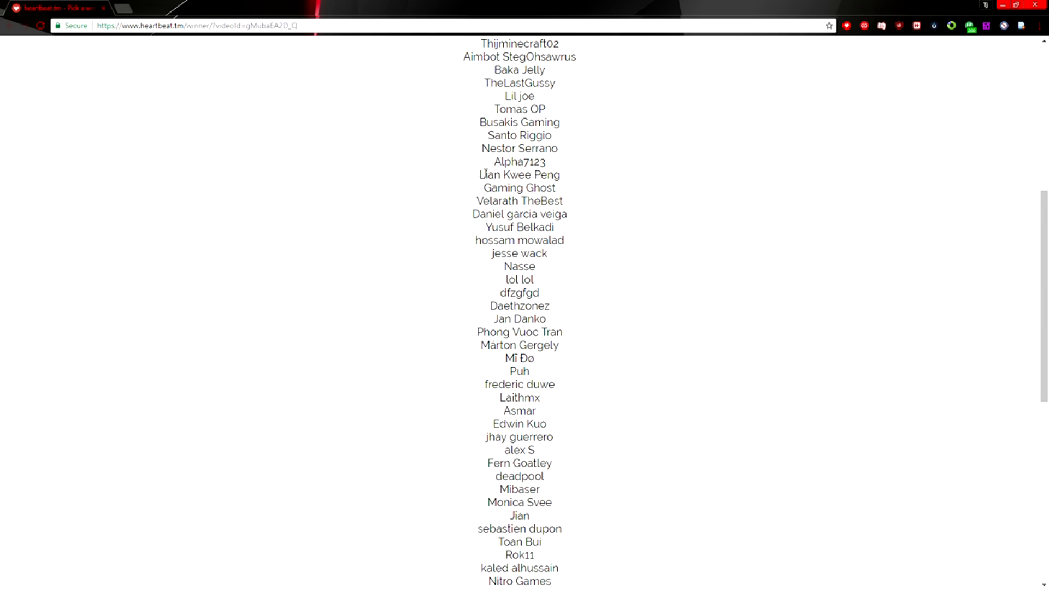
pyautogui.scroll(-3)
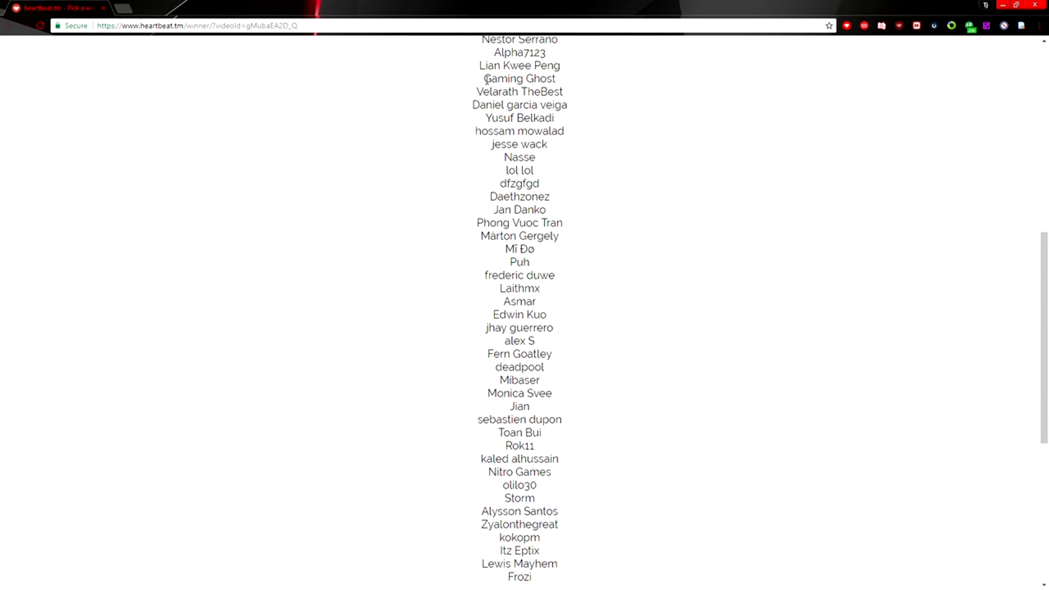
pyautogui.moveTo(520, 88)
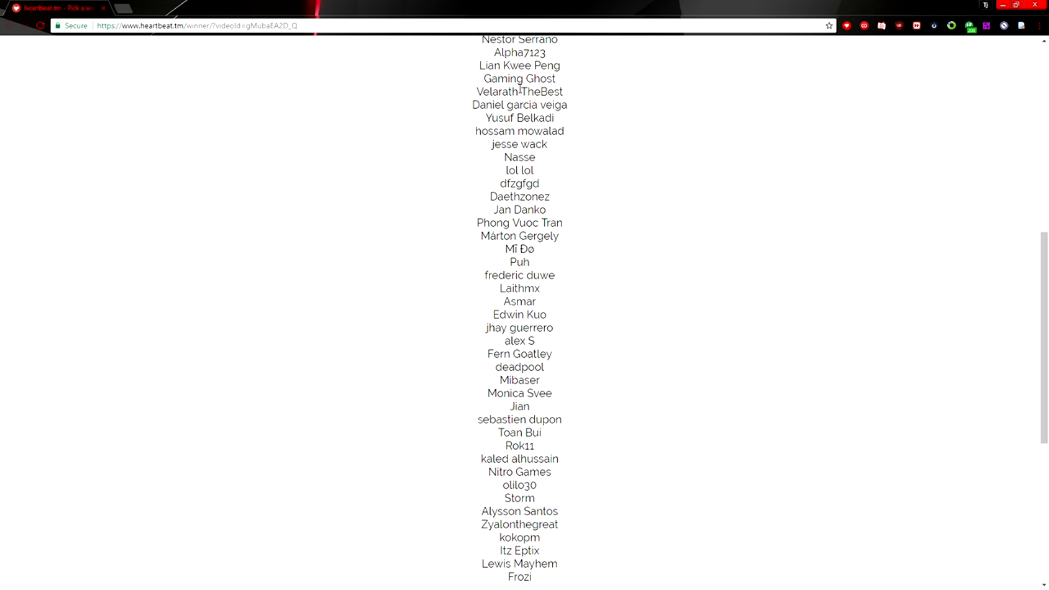
pyautogui.moveTo(476, 124)
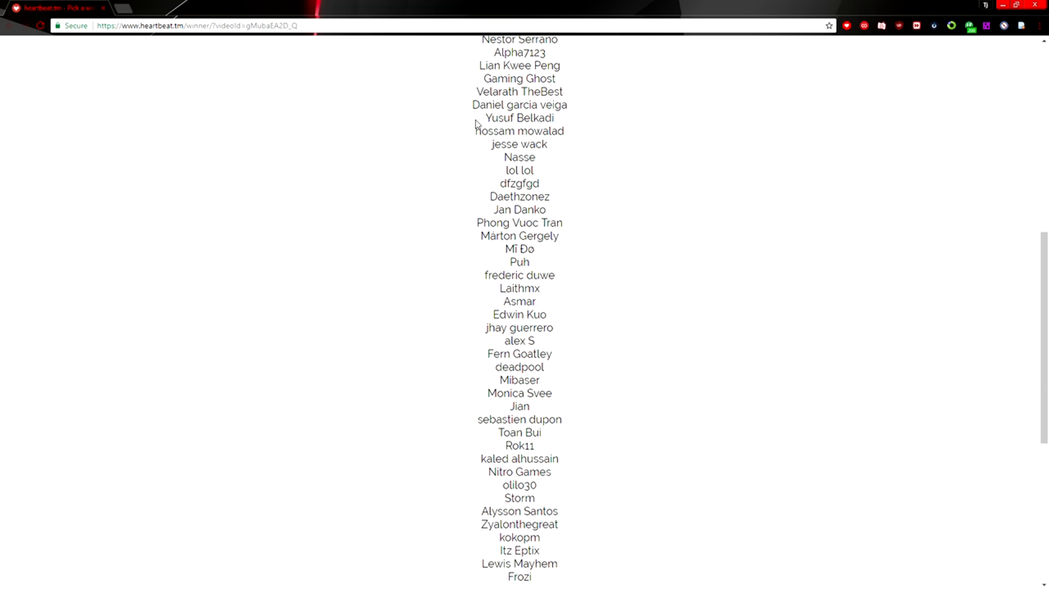
pyautogui.moveTo(465, 133)
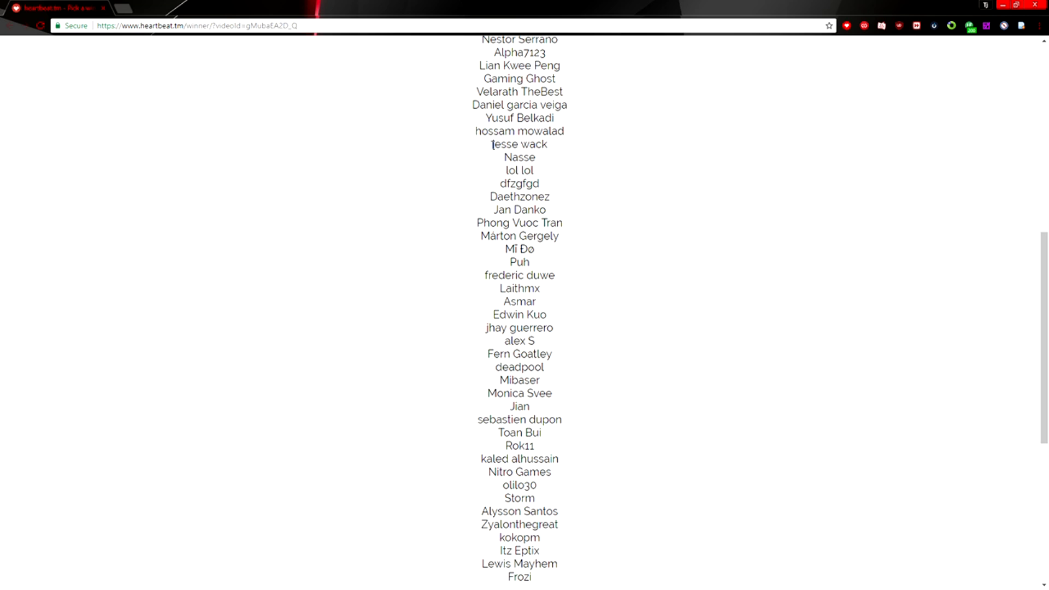
pyautogui.scroll(-3)
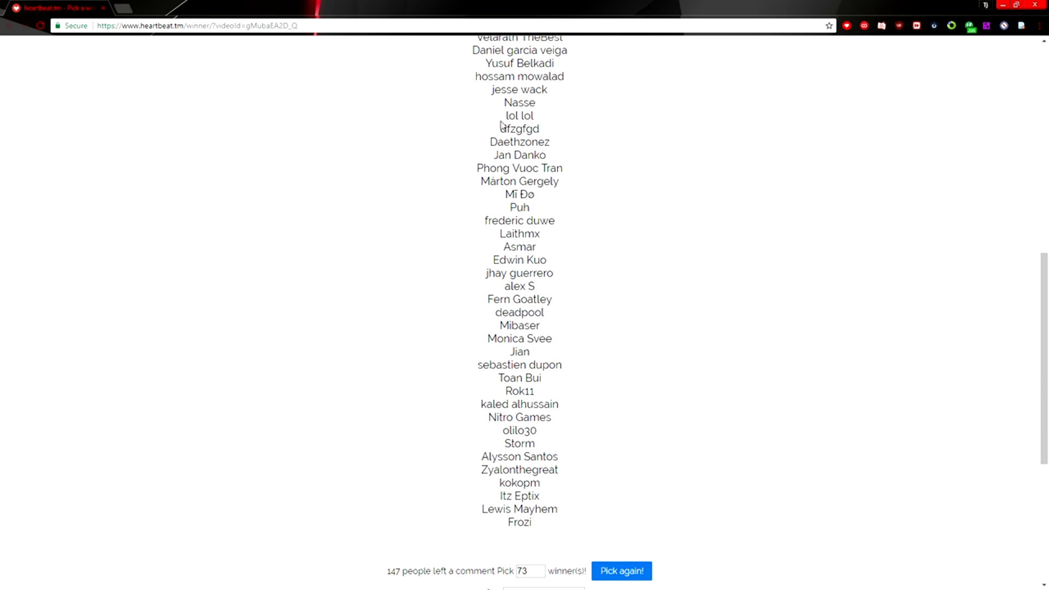
pyautogui.moveTo(499, 129)
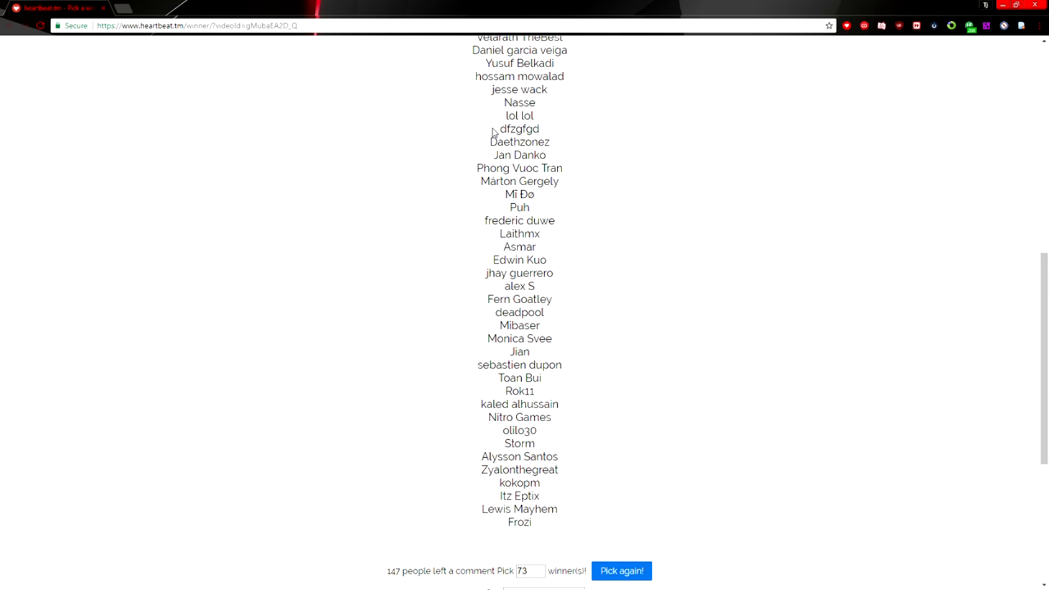
pyautogui.moveTo(490, 149)
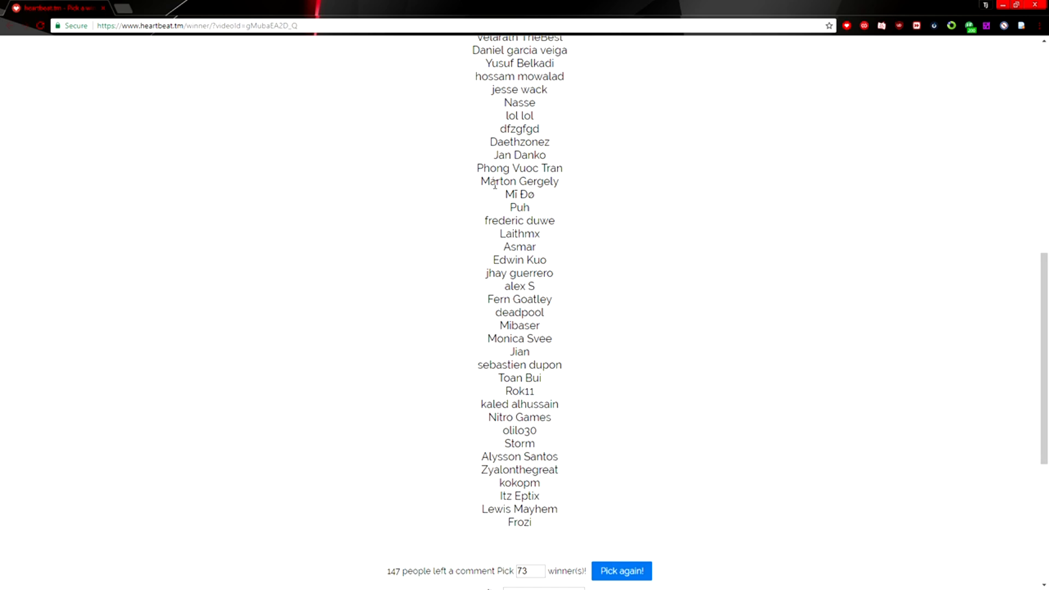
pyautogui.moveTo(495, 204)
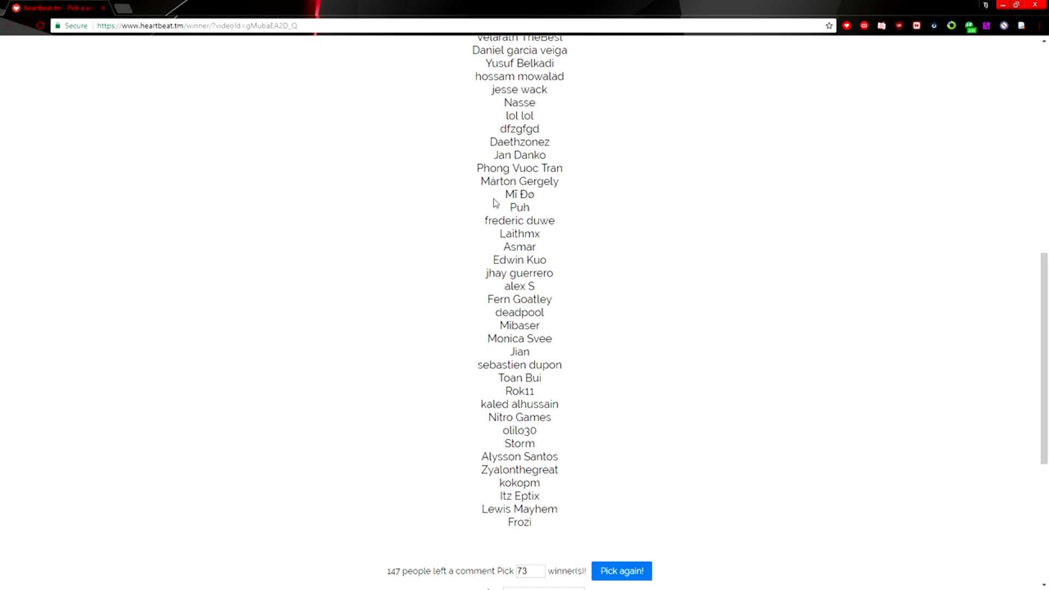
pyautogui.moveTo(482, 219)
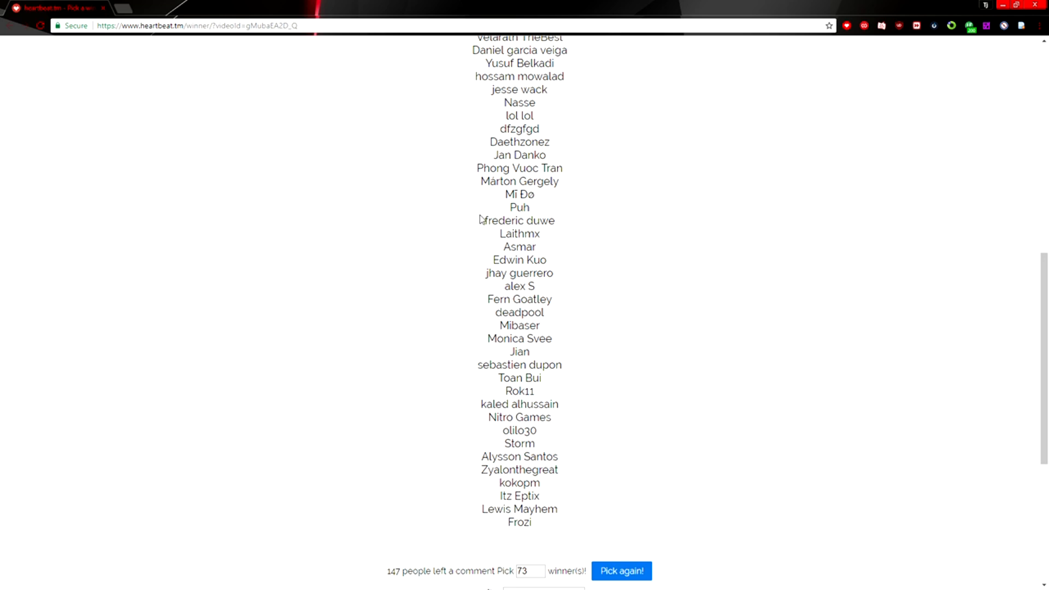
pyautogui.moveTo(500, 234)
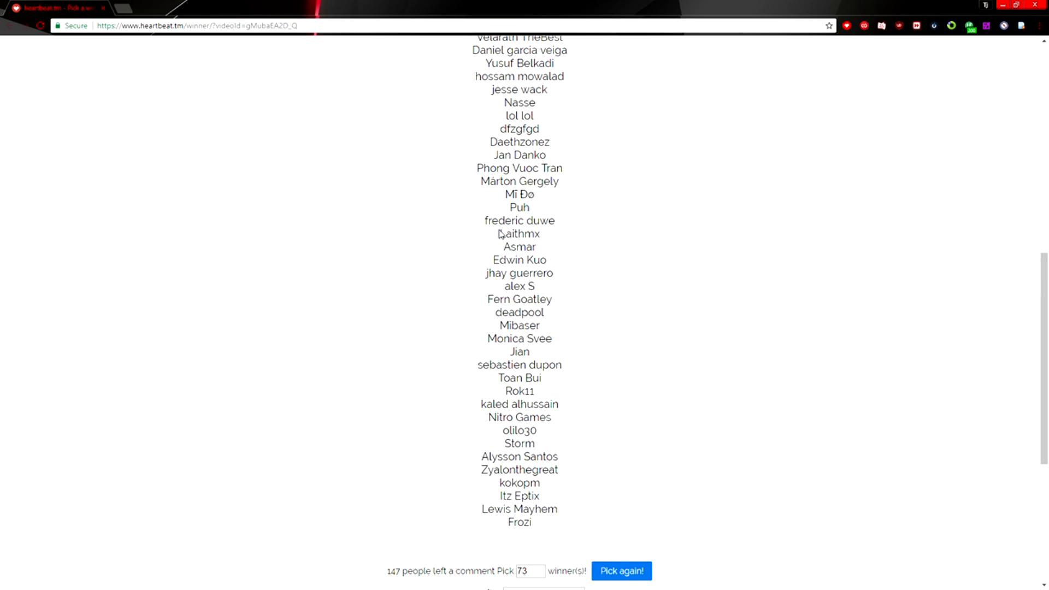
pyautogui.scroll(-3)
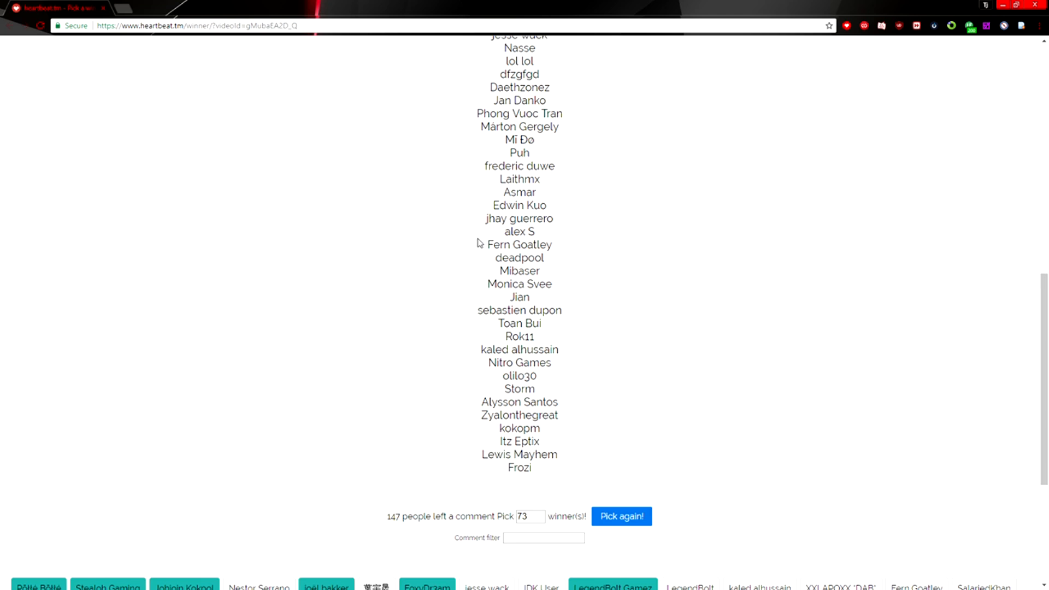
pyautogui.moveTo(472, 251)
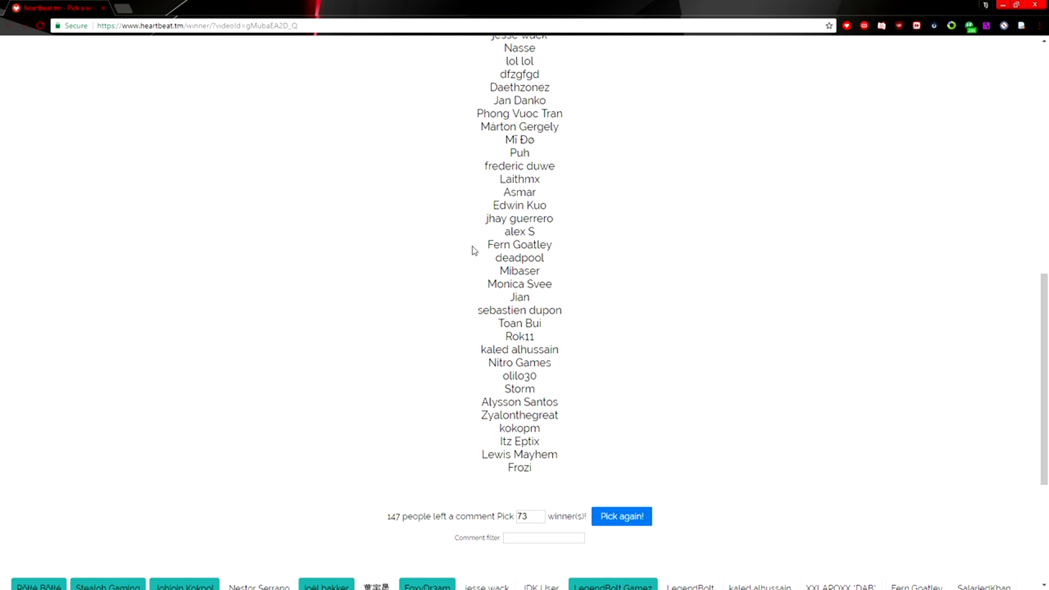
pyautogui.moveTo(494, 274)
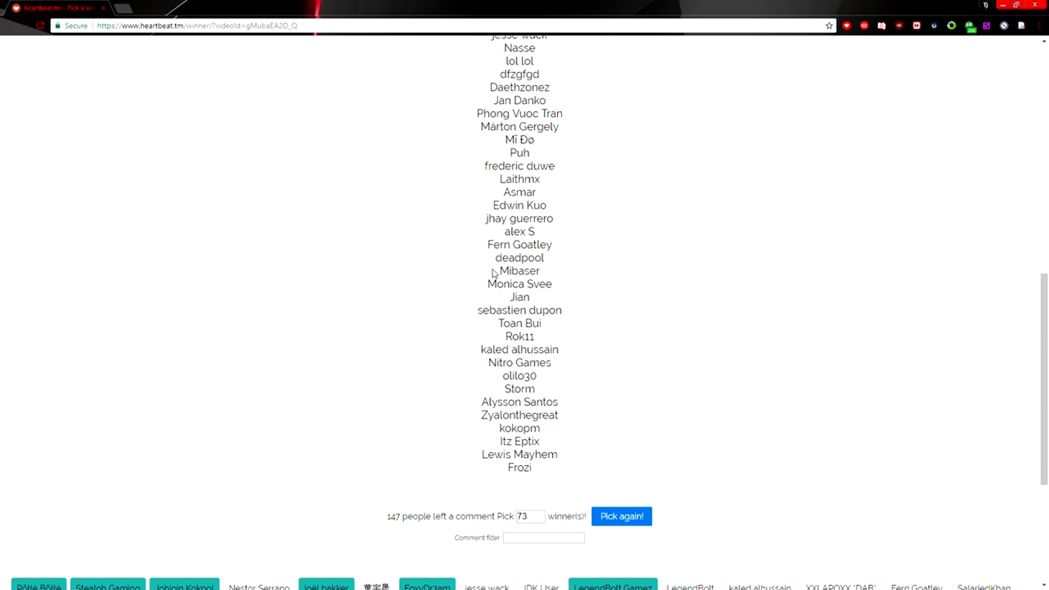
pyautogui.moveTo(541, 291)
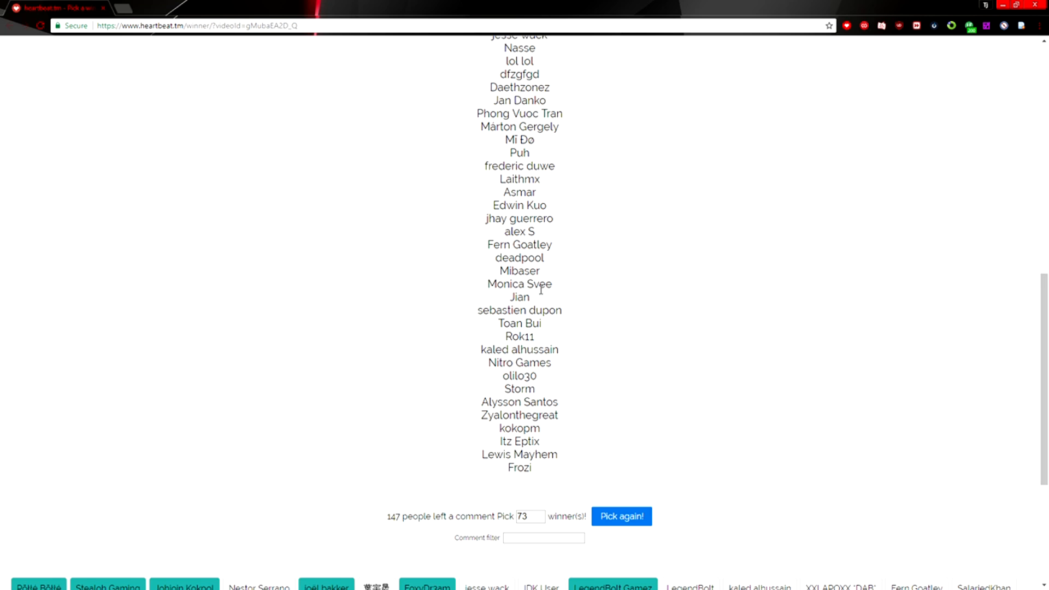
pyautogui.moveTo(478, 308)
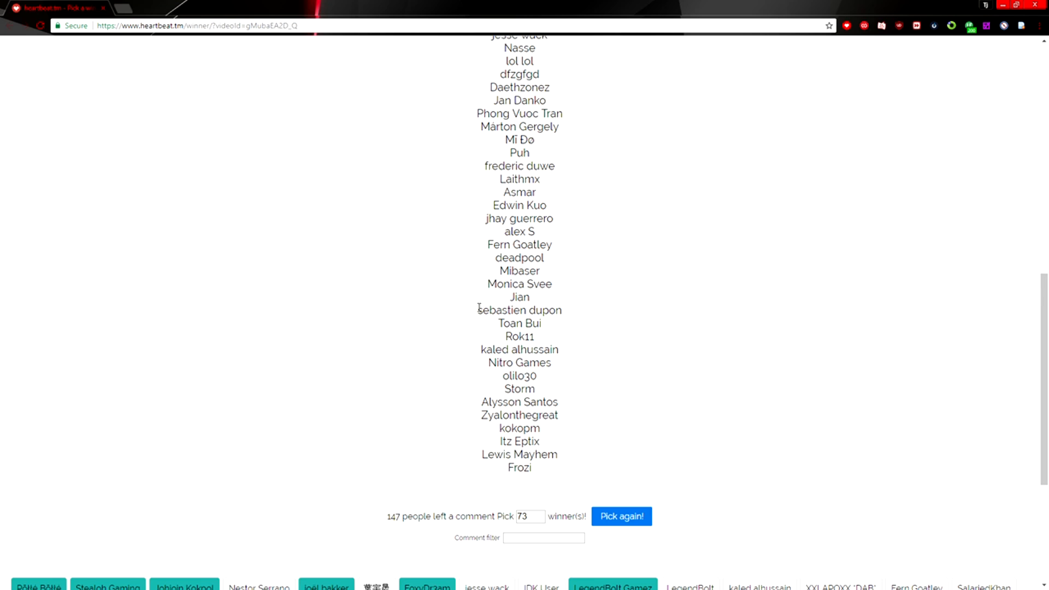
pyautogui.moveTo(519, 320)
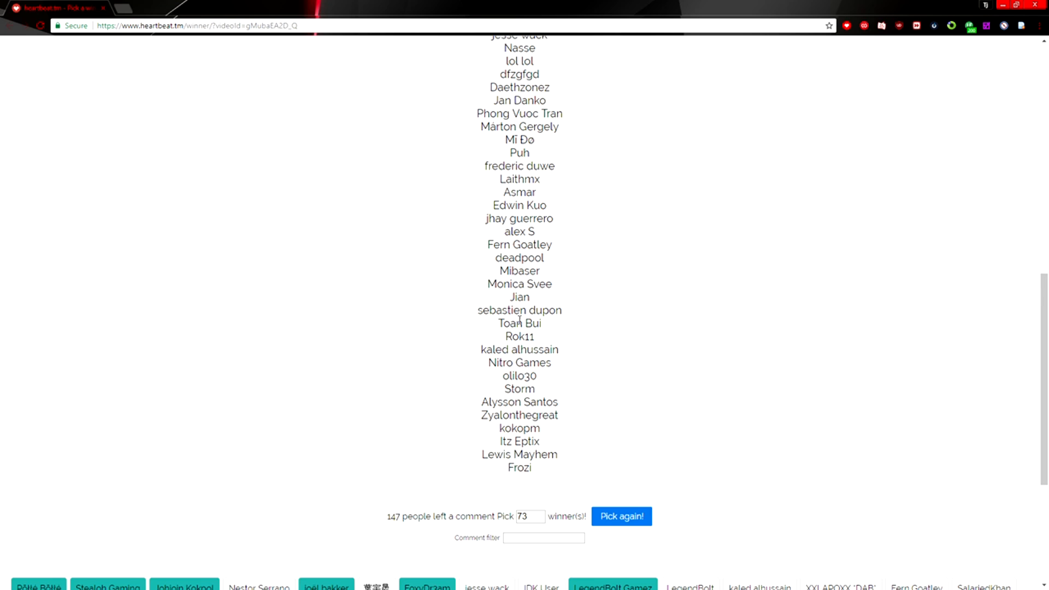
pyautogui.scroll(-3)
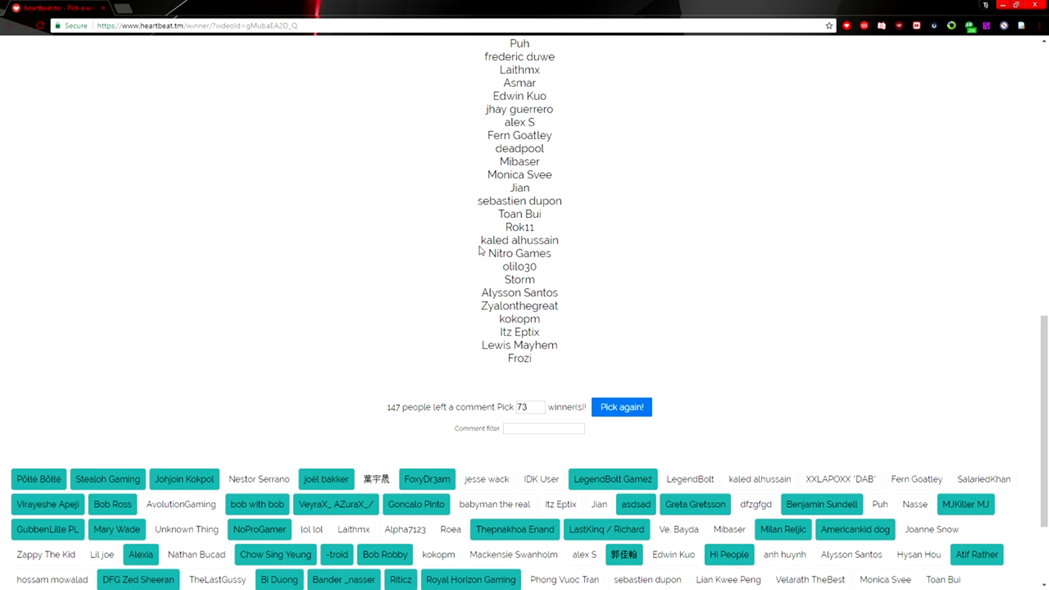
pyautogui.moveTo(493, 279)
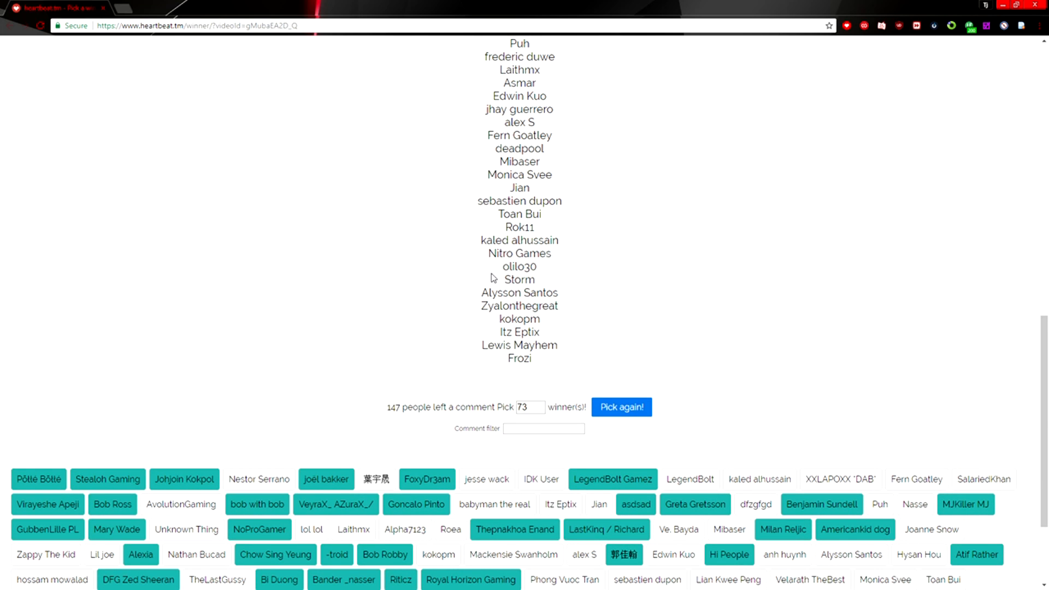
pyautogui.moveTo(494, 282)
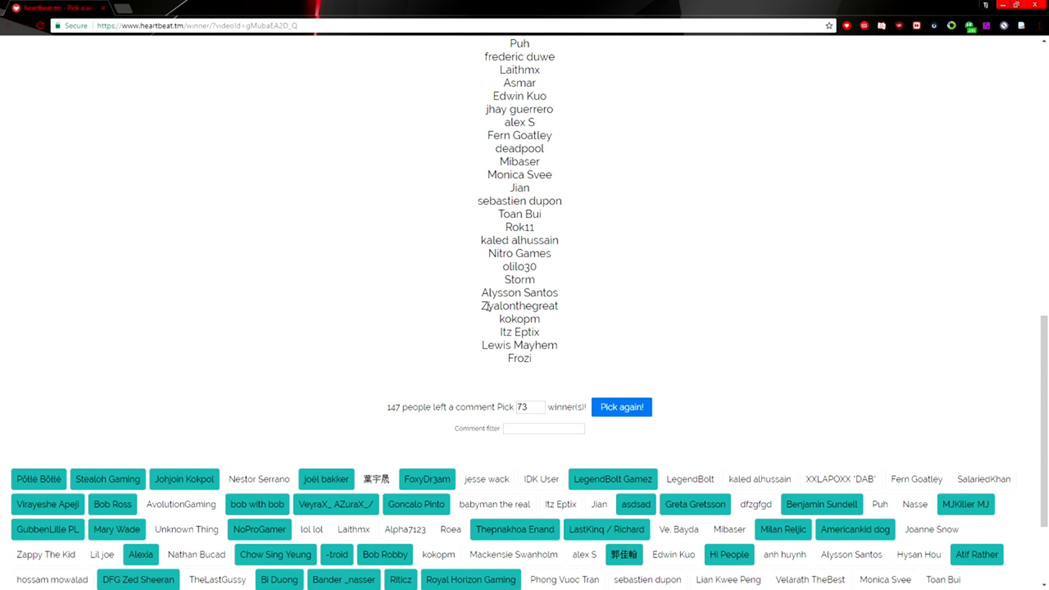
pyautogui.moveTo(463, 324)
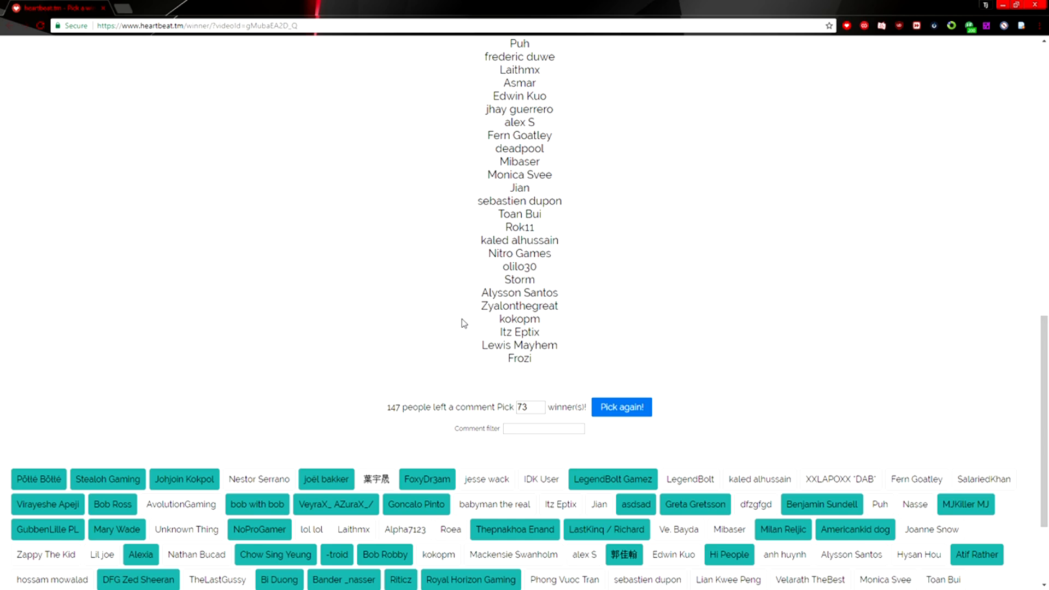
pyautogui.moveTo(494, 323)
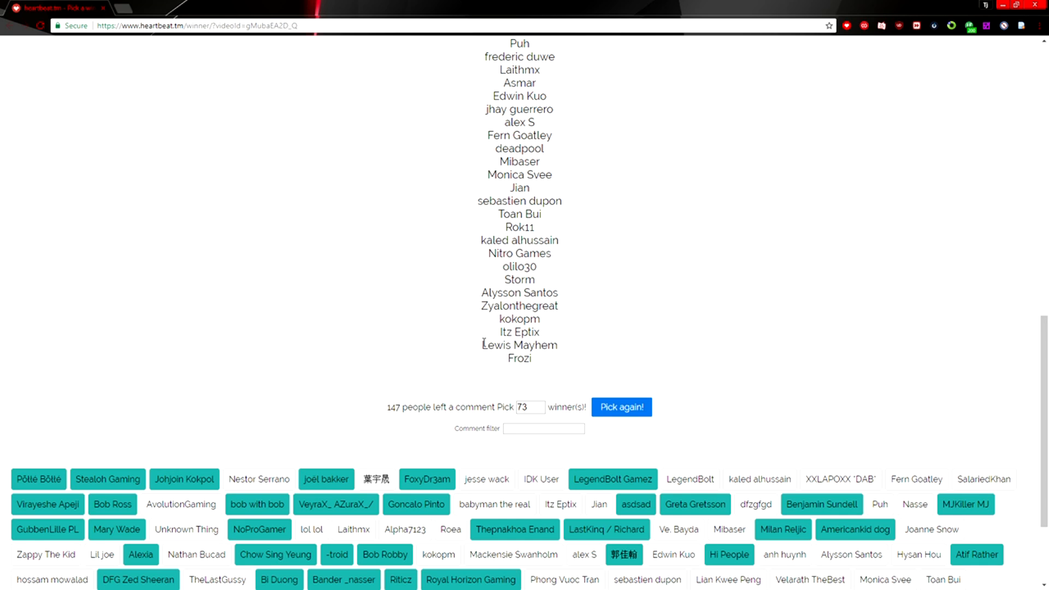
pyautogui.moveTo(538, 363)
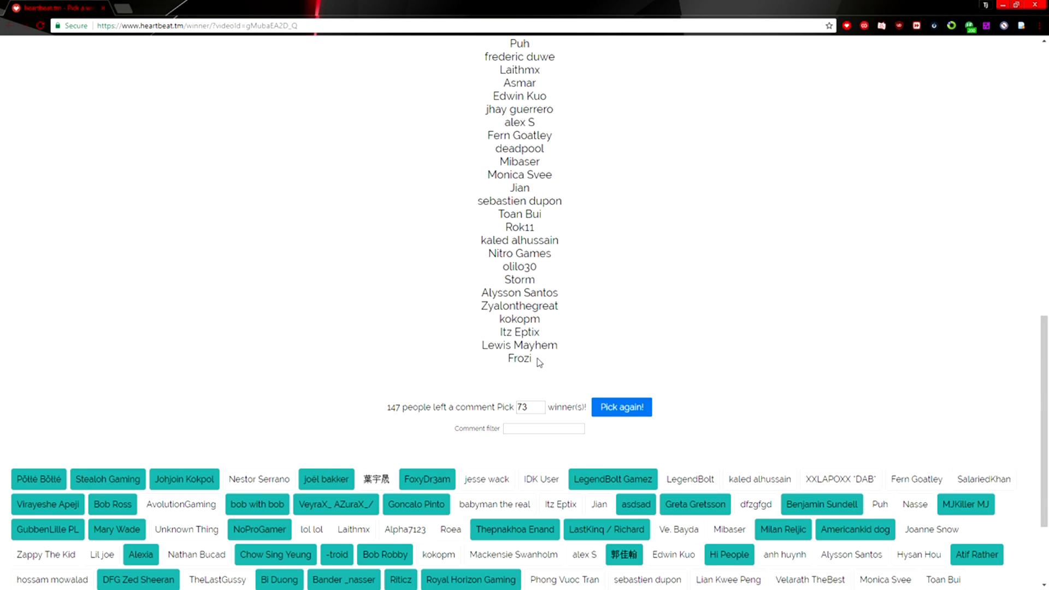
# Pick again with a winner count of 1, landing on Bob Ross
pyautogui.click(621, 407)
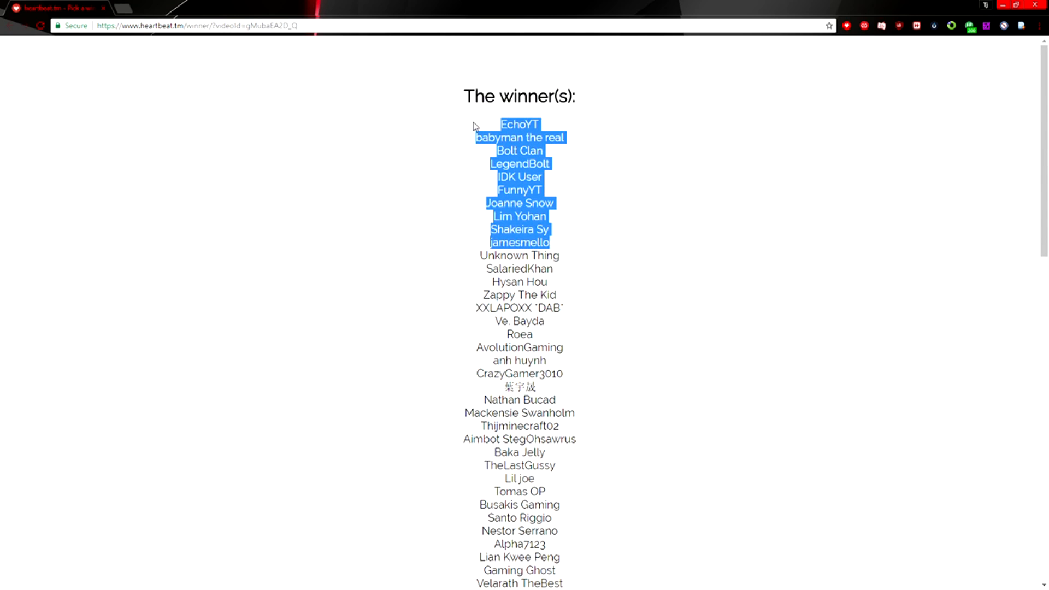
pyautogui.scroll(-3)
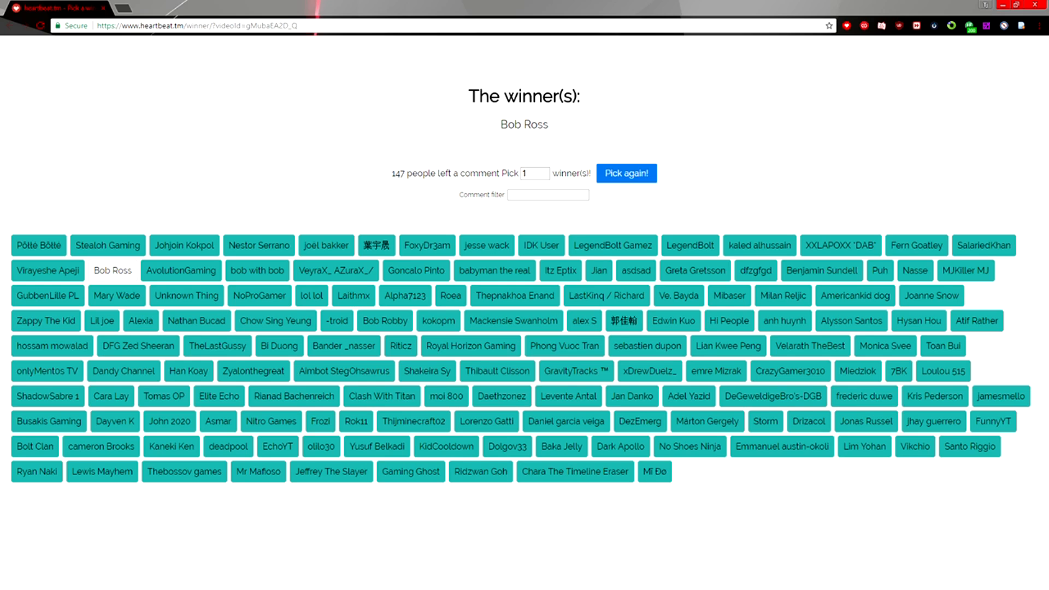
# Select the winner count to reset it to 2 for the 145 remaining commenters
pyautogui.doubleClick(524, 125)
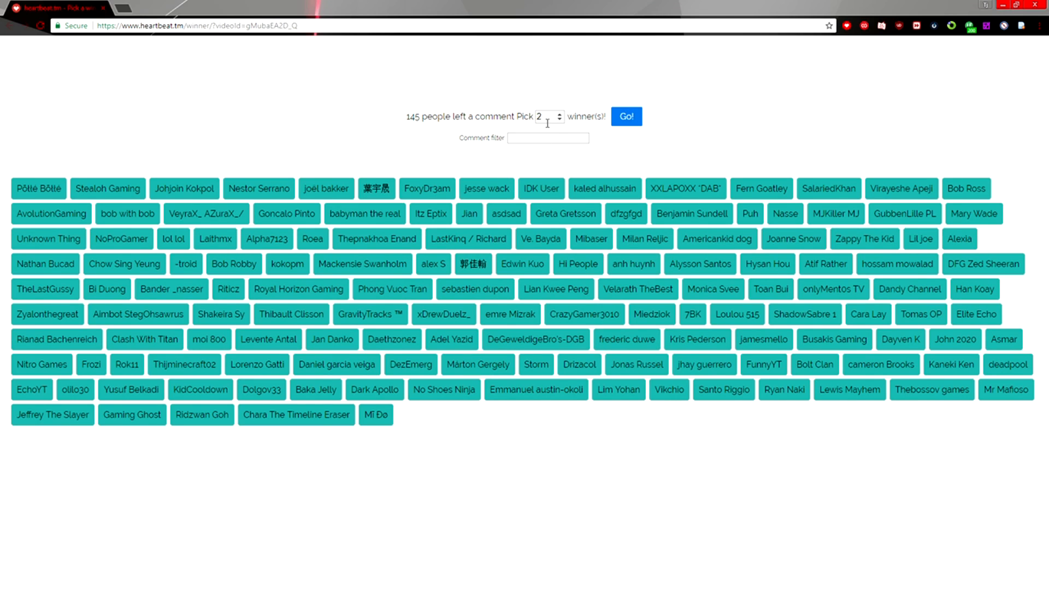
# Run the 2-winner draw with Go!, yielding dfzgfgd and 7BK
pyautogui.click(547, 116)
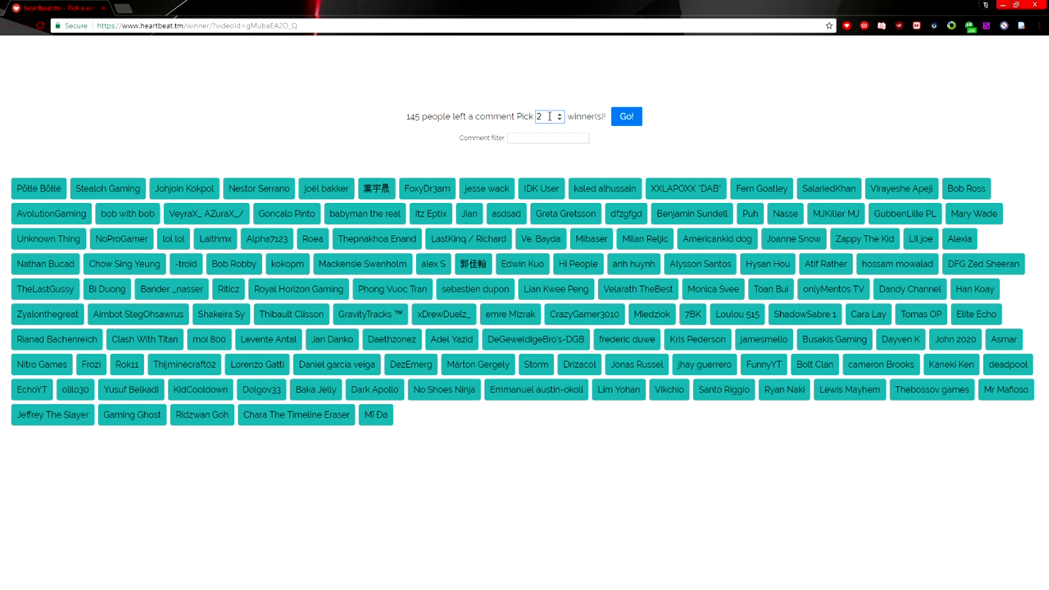
pyautogui.click(625, 116)
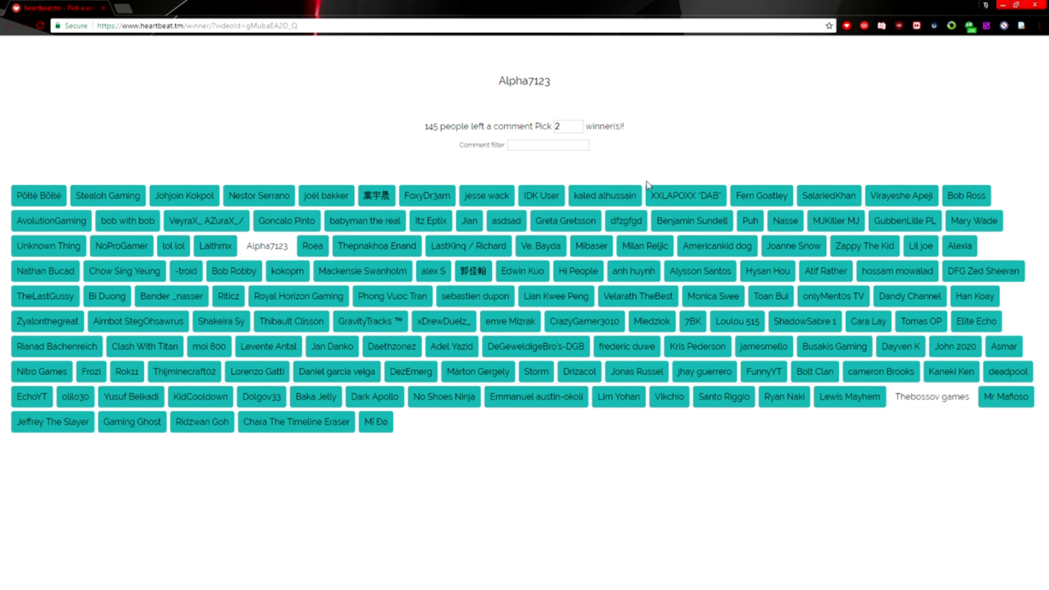
pyautogui.click(625, 186)
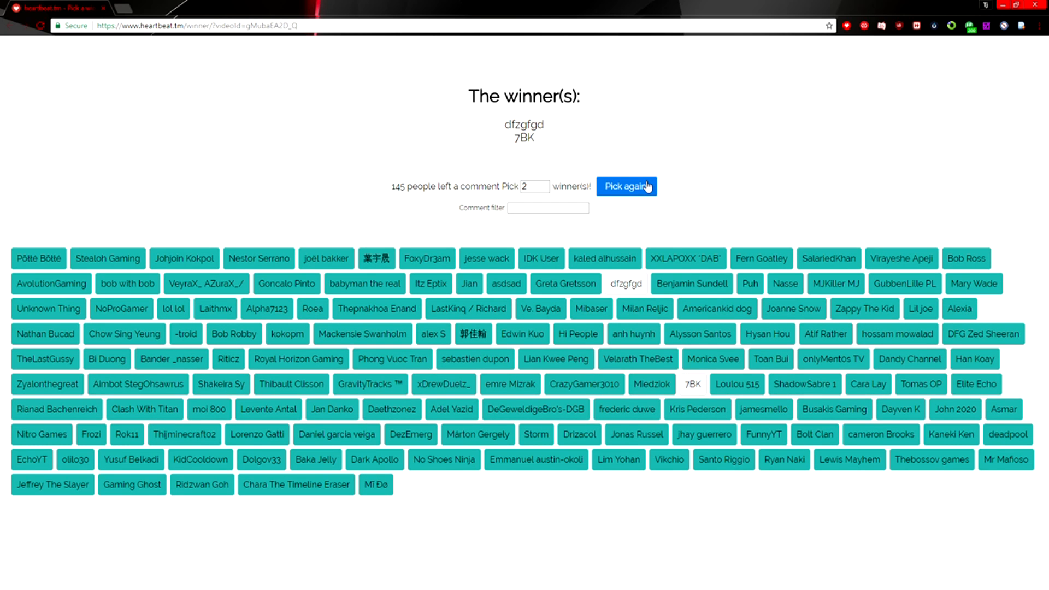
pyautogui.moveTo(419, 243)
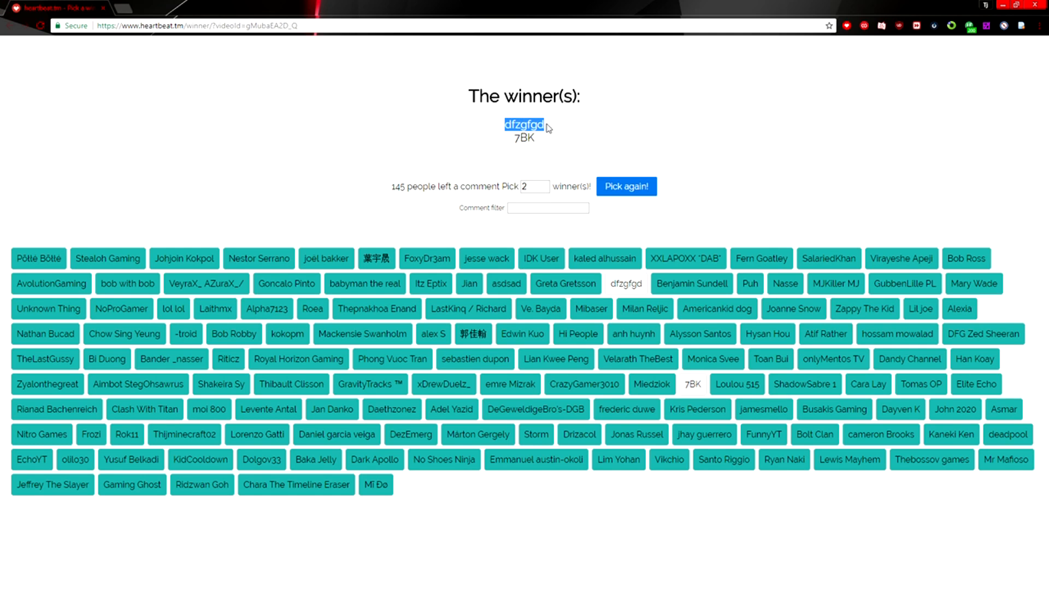
pyautogui.moveTo(544, 128)
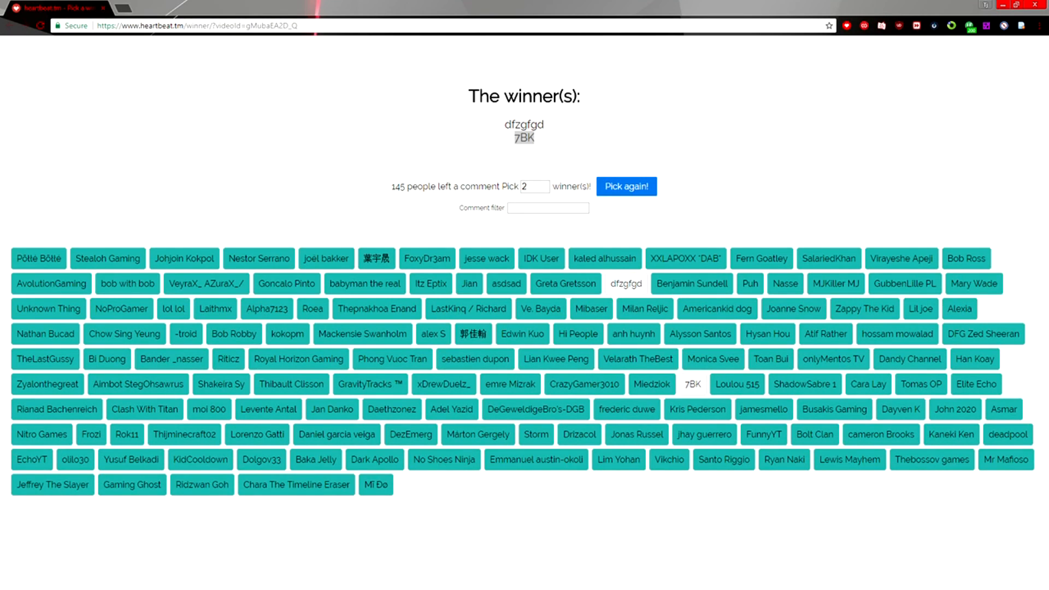
# Reset the winner count to 1 and re-pick, giving Clash With Titan
pyautogui.click(531, 186)
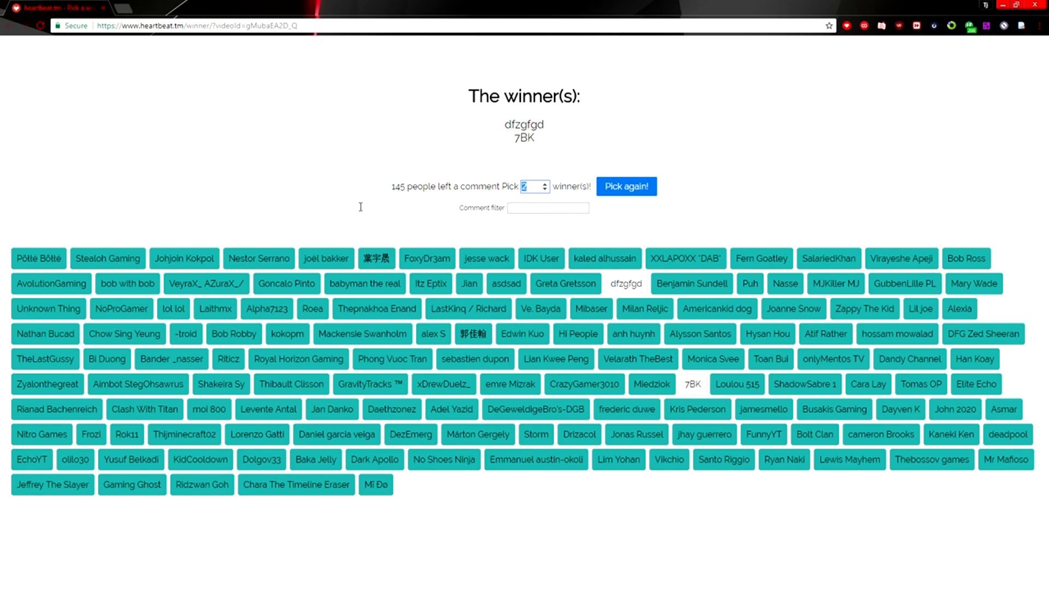
pyautogui.click(545, 190)
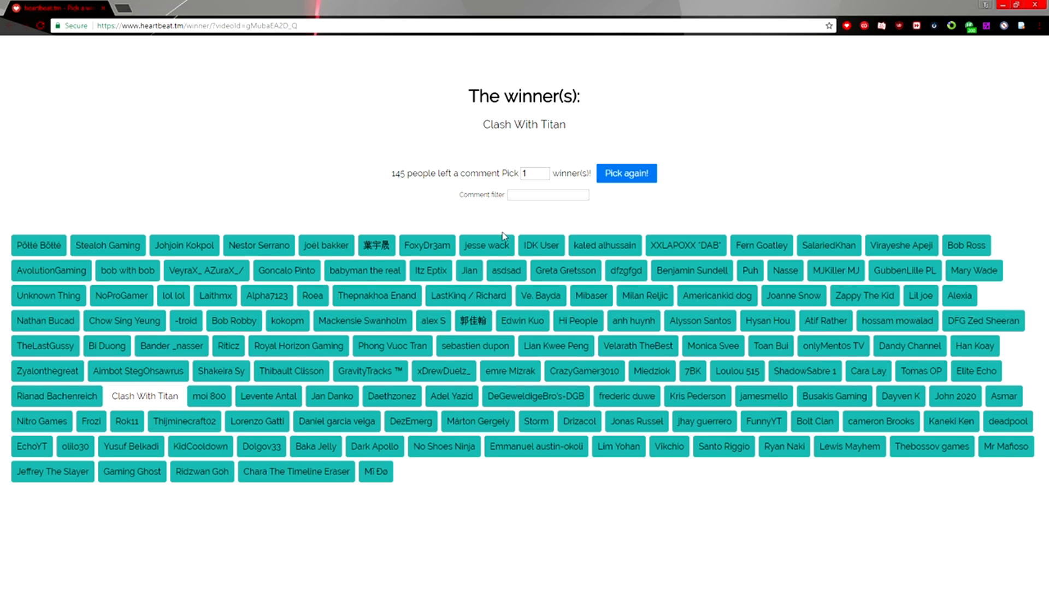
pyautogui.moveTo(503, 236)
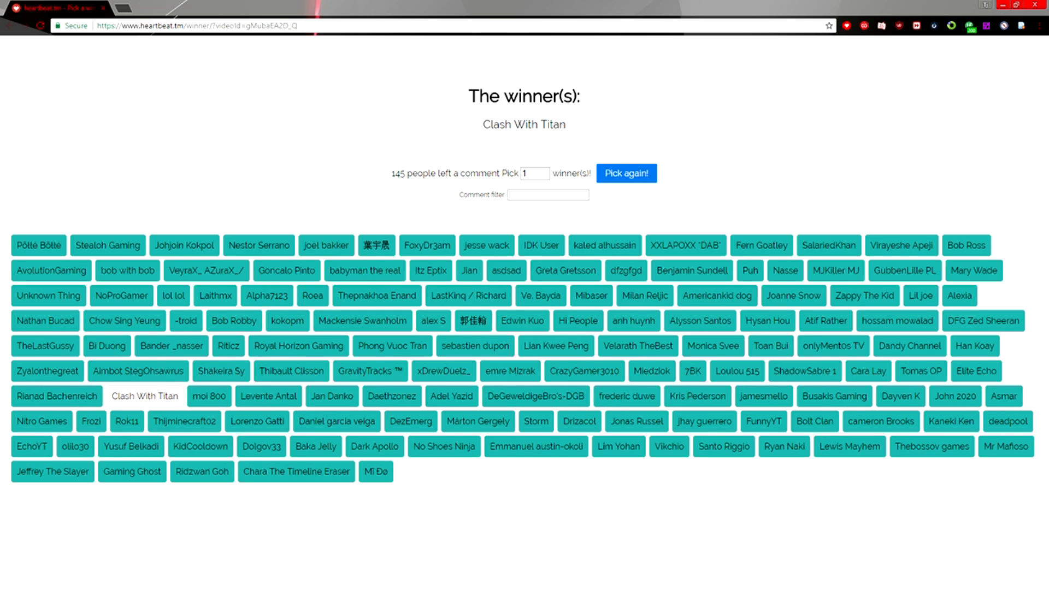